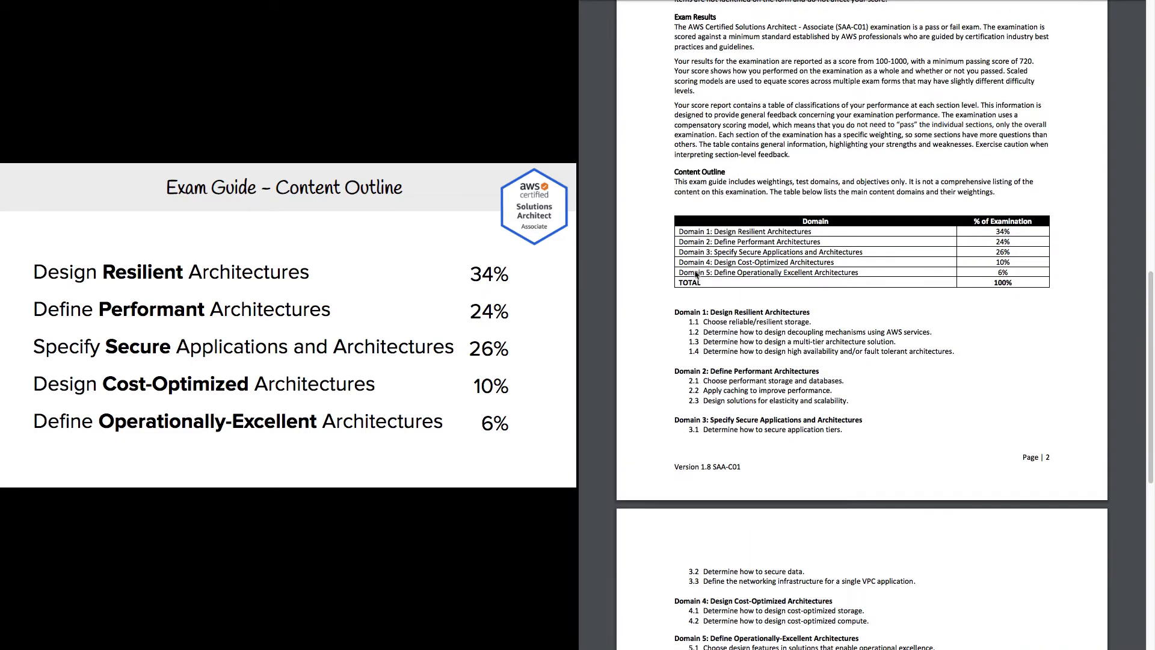
scroll("down", 3)
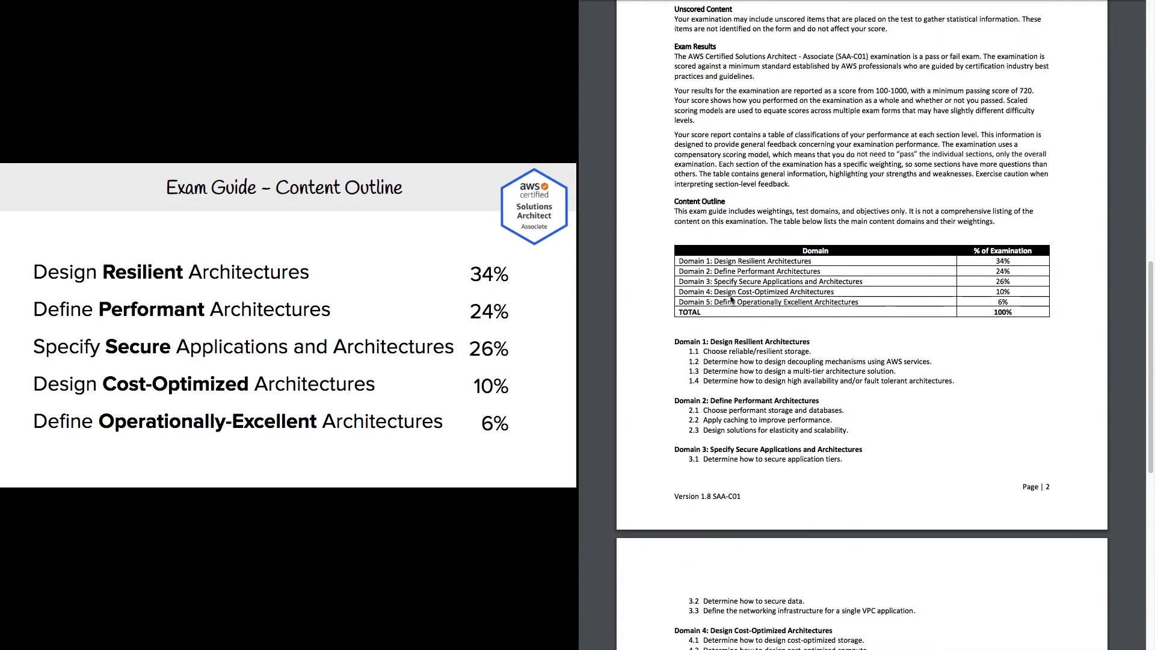
scroll("down", 3)
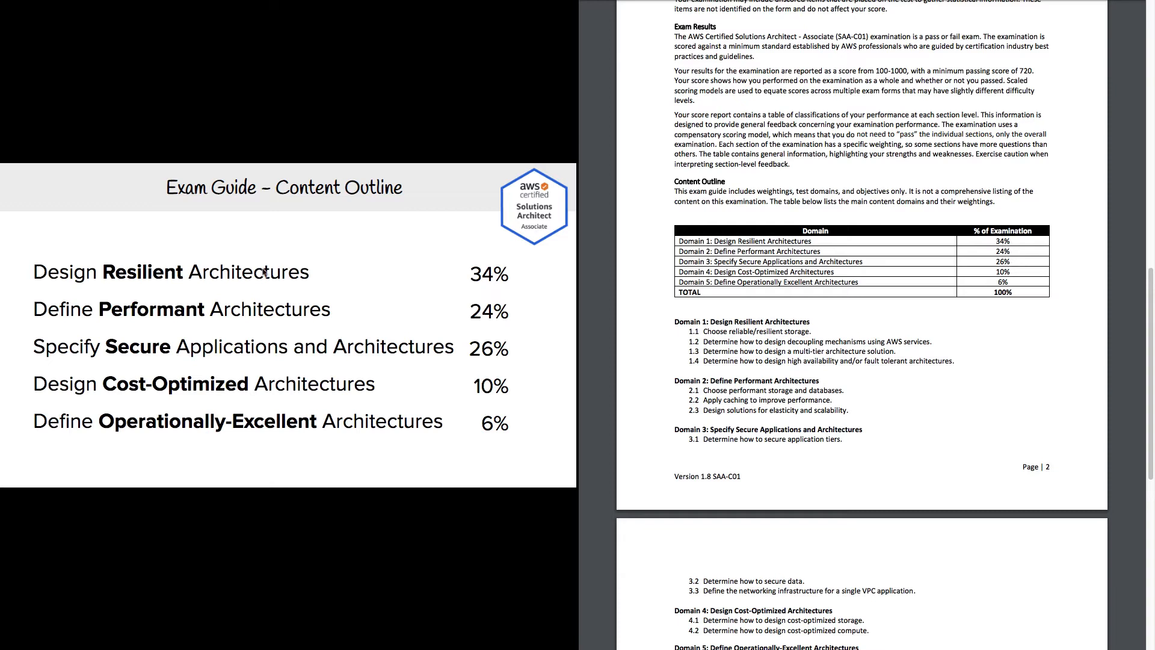
mouse_move(252, 316)
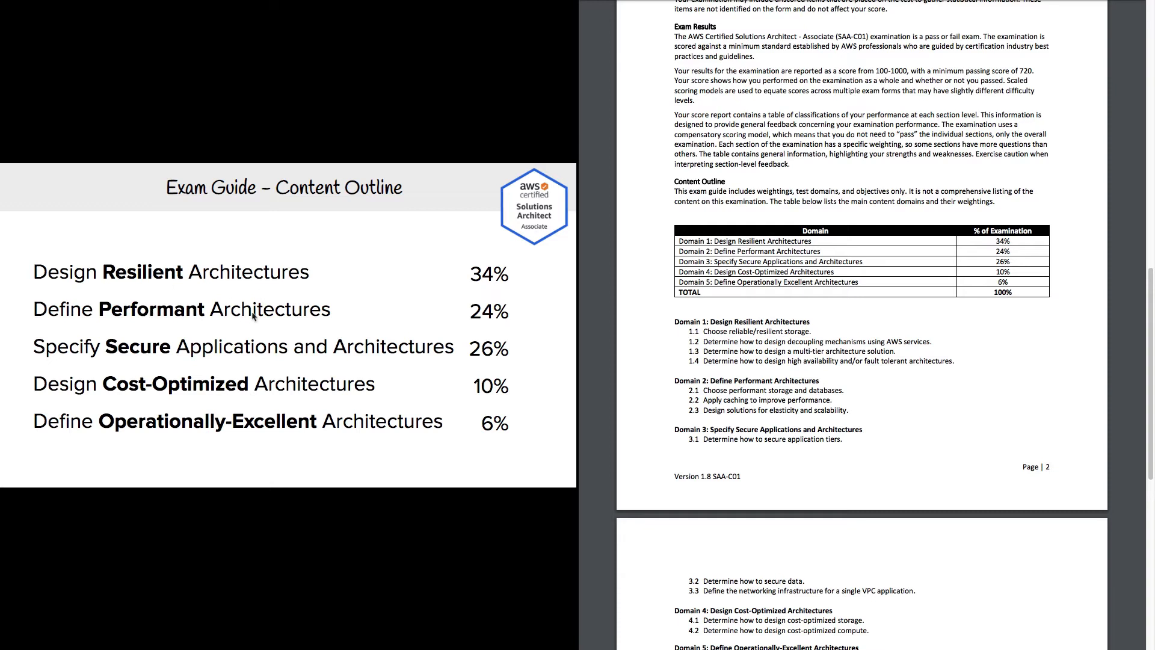
mouse_move(152, 335)
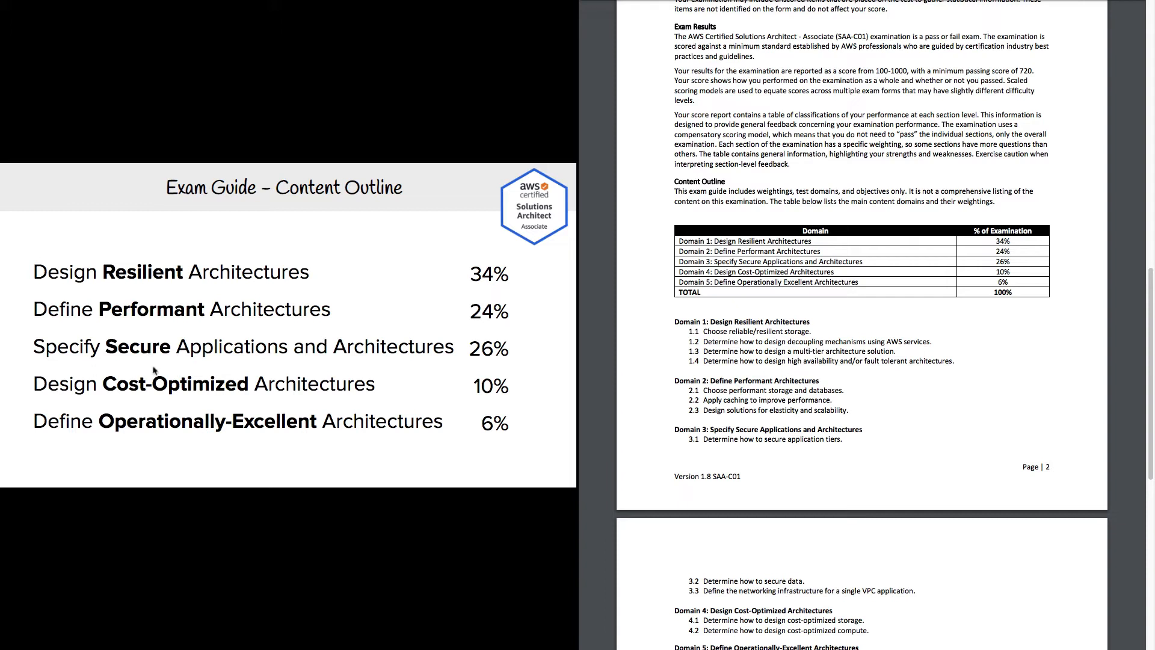
mouse_move(77, 406)
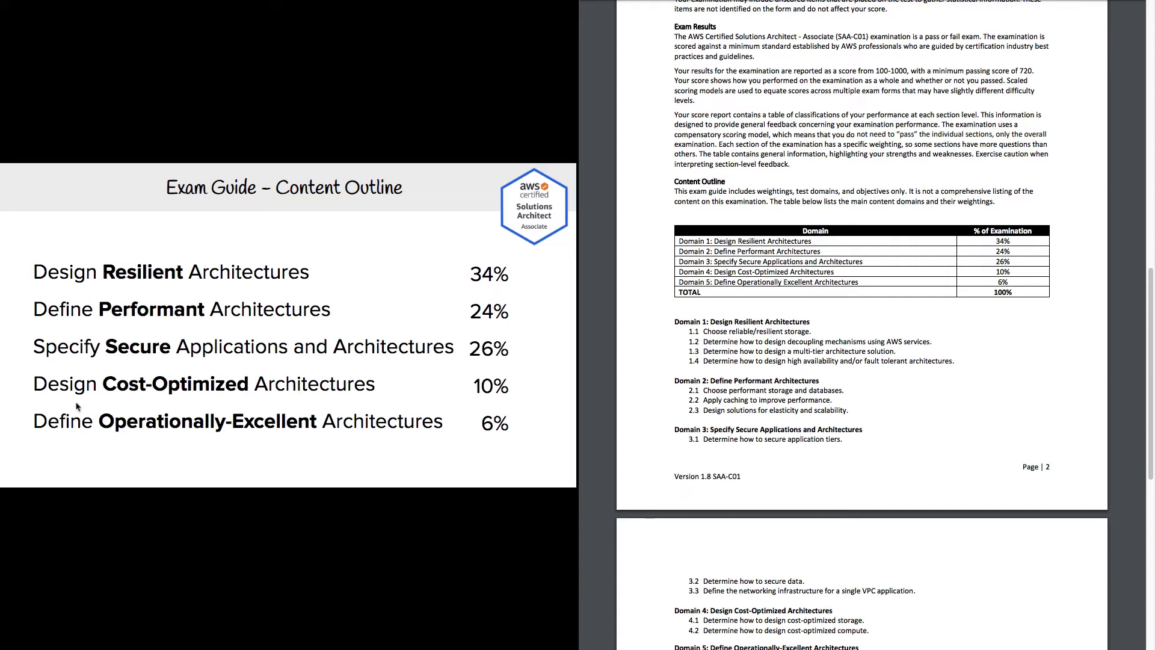
mouse_move(380, 409)
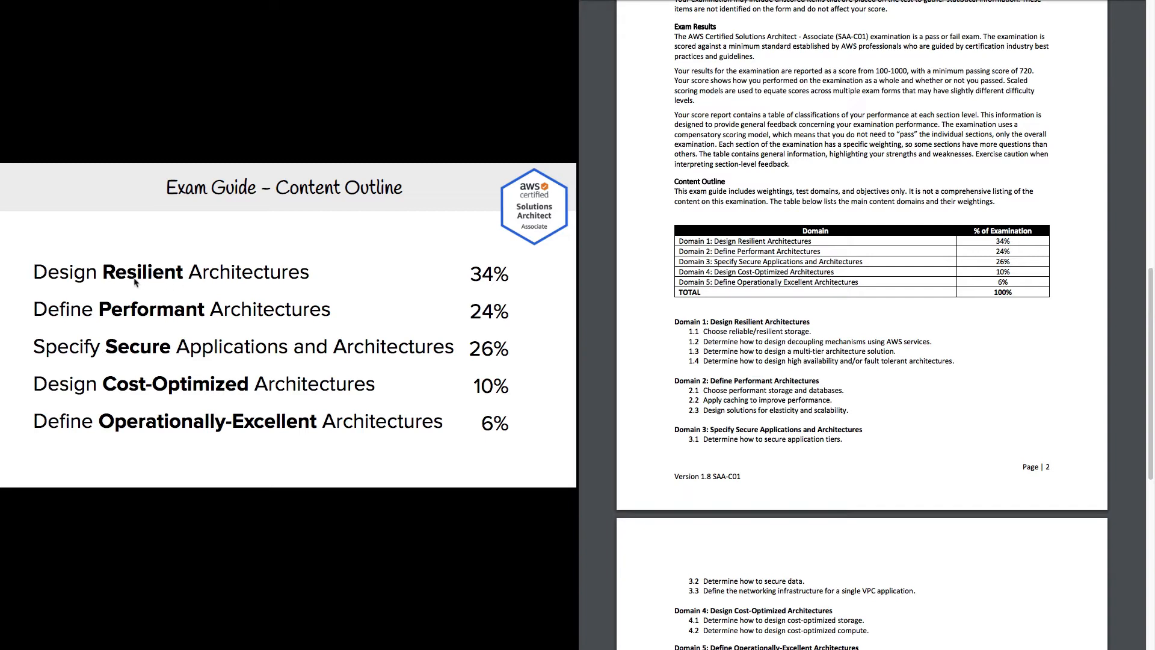
mouse_move(107, 368)
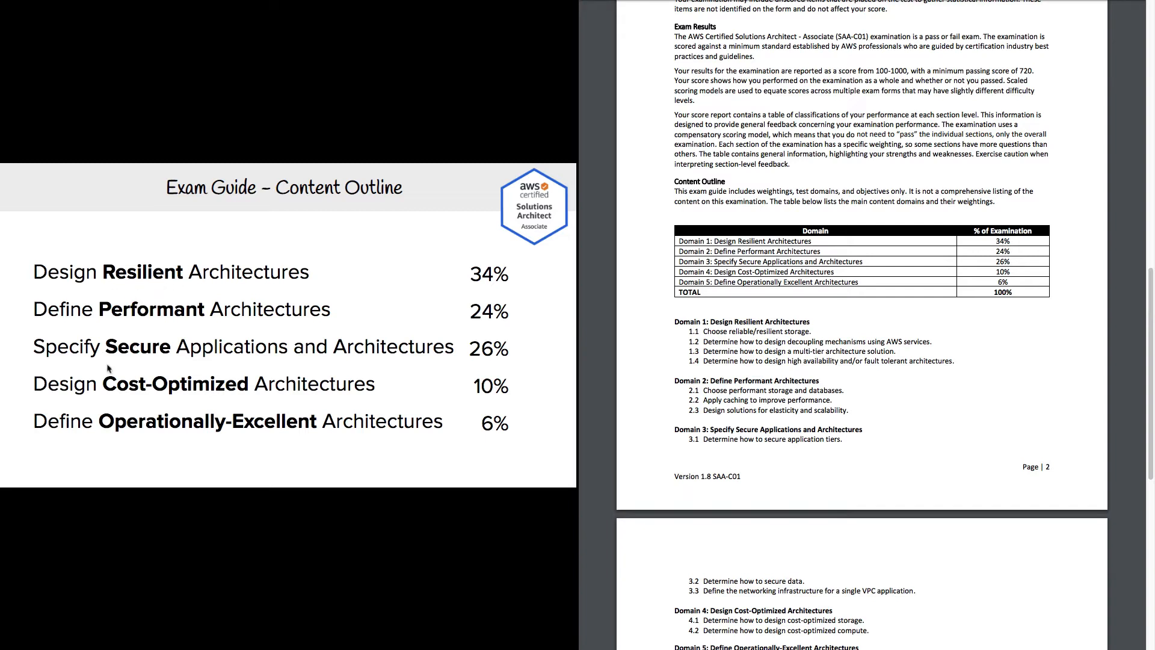
mouse_move(289, 432)
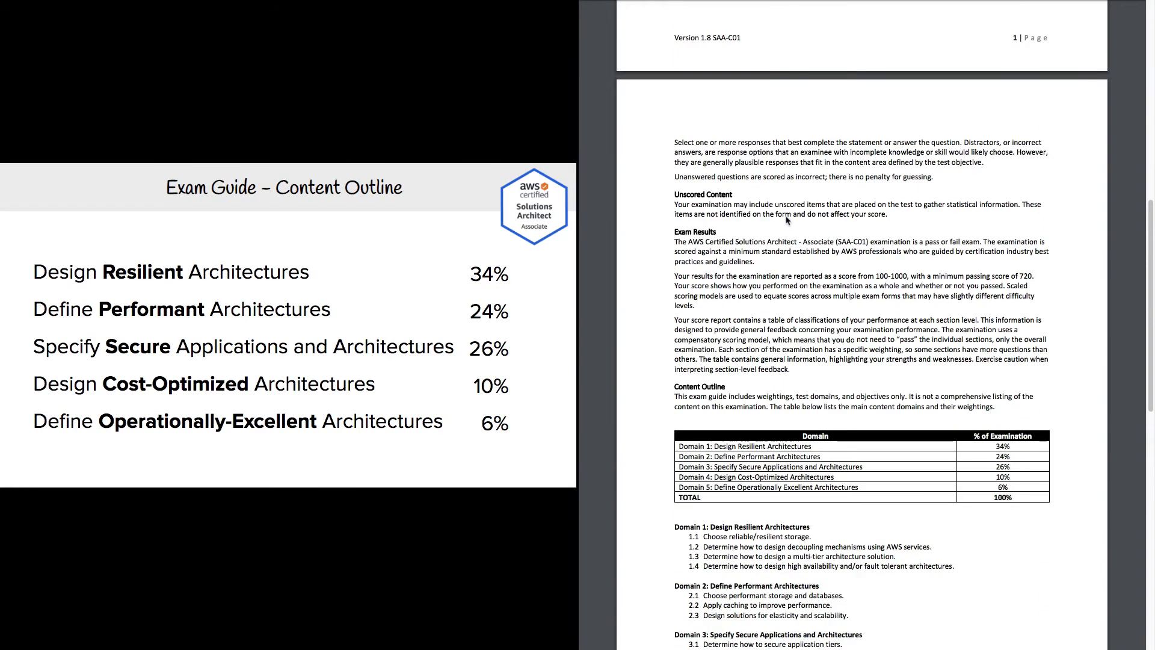
scroll("down", 3)
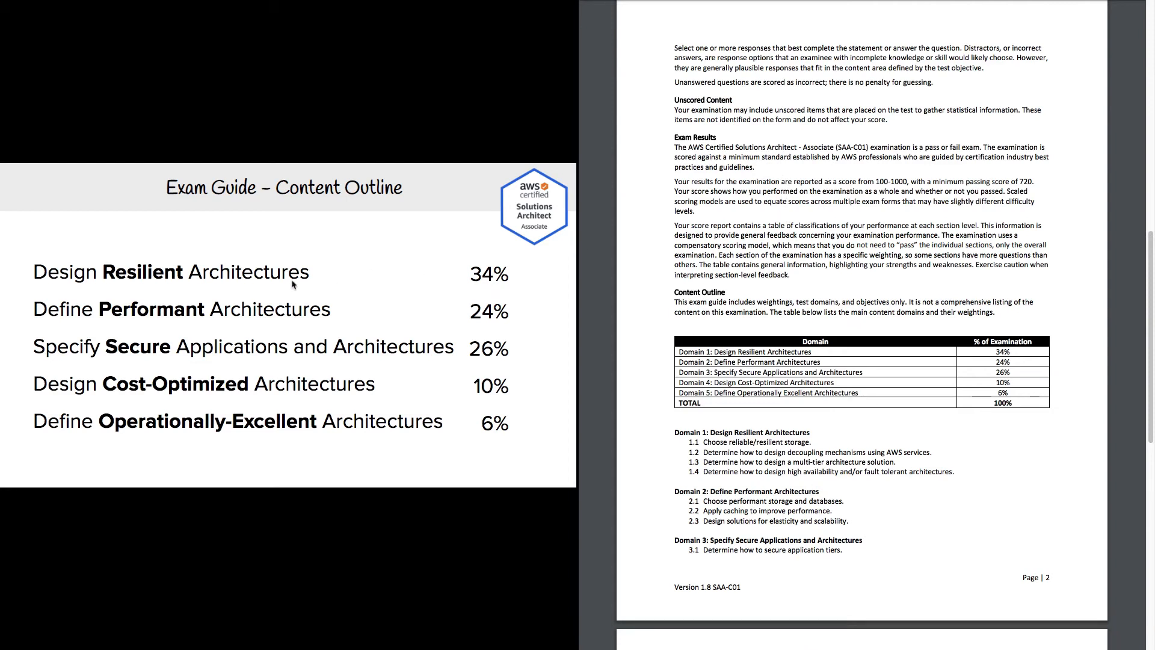
mouse_move(753, 376)
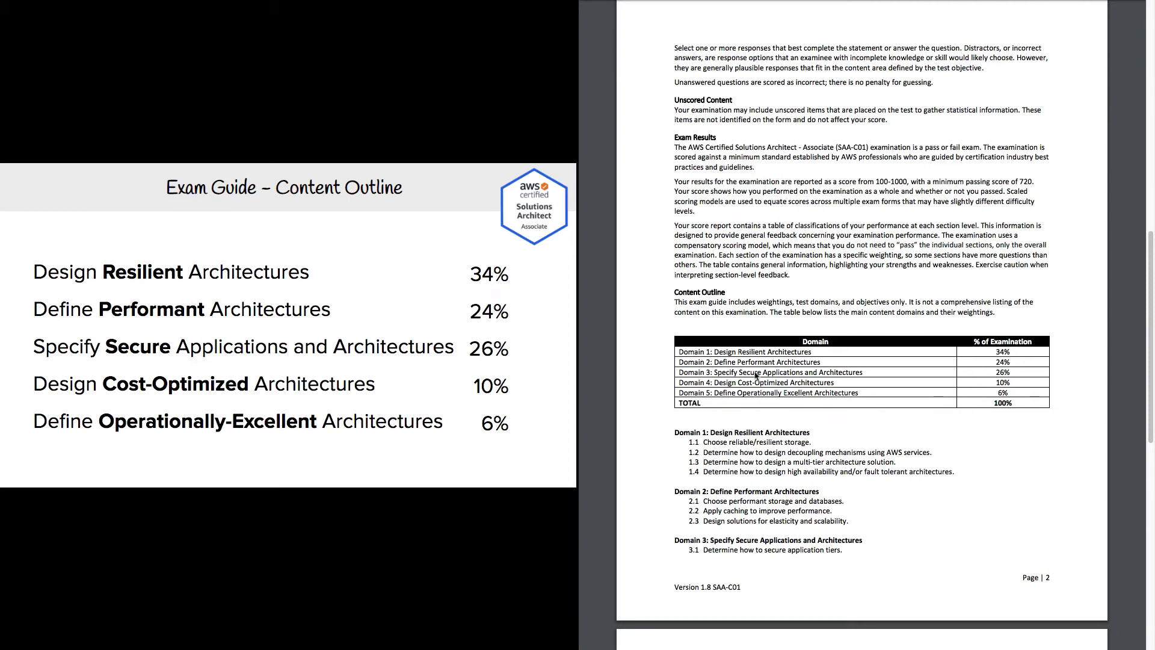
mouse_move(839, 236)
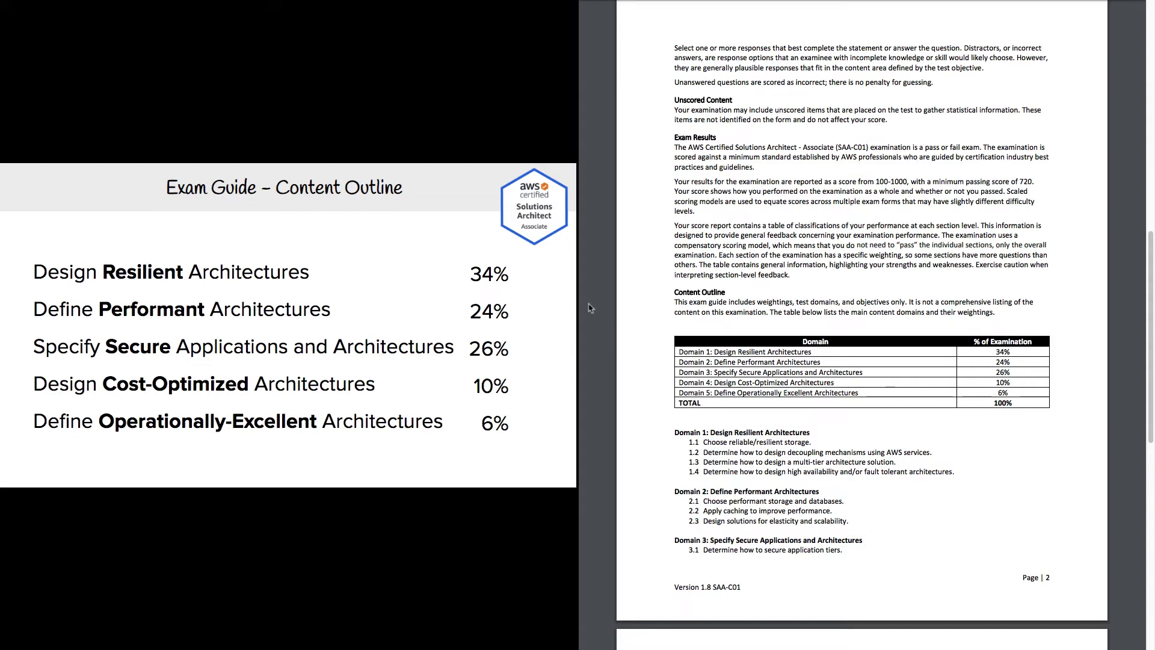
scroll("down", 3)
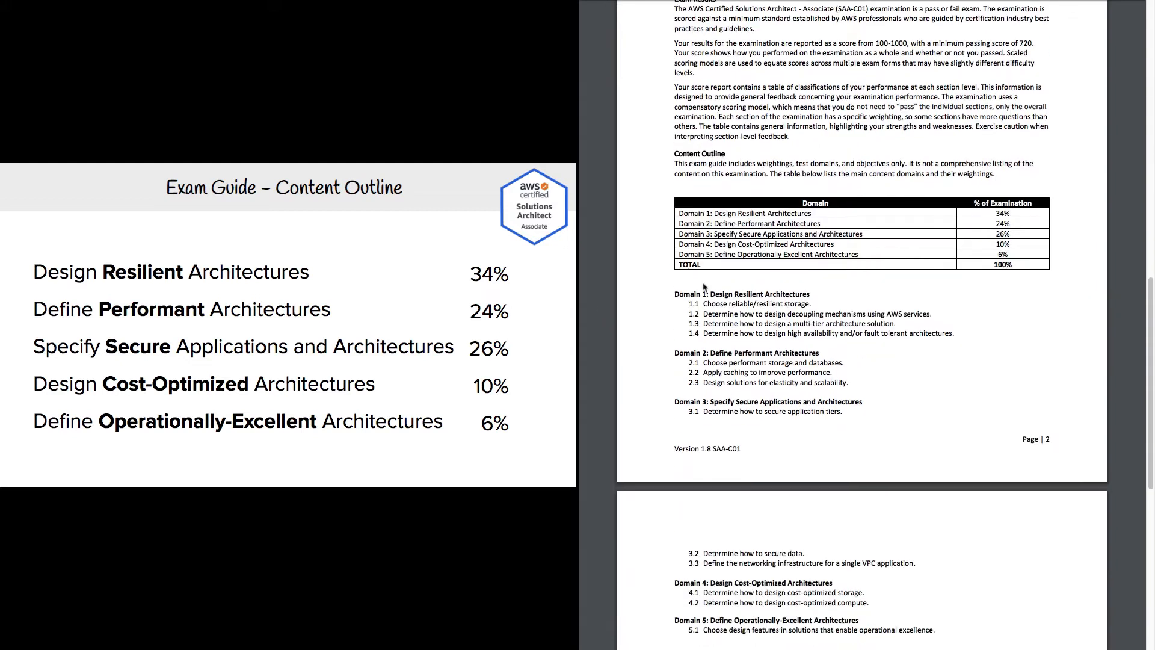
scroll("down", 3)
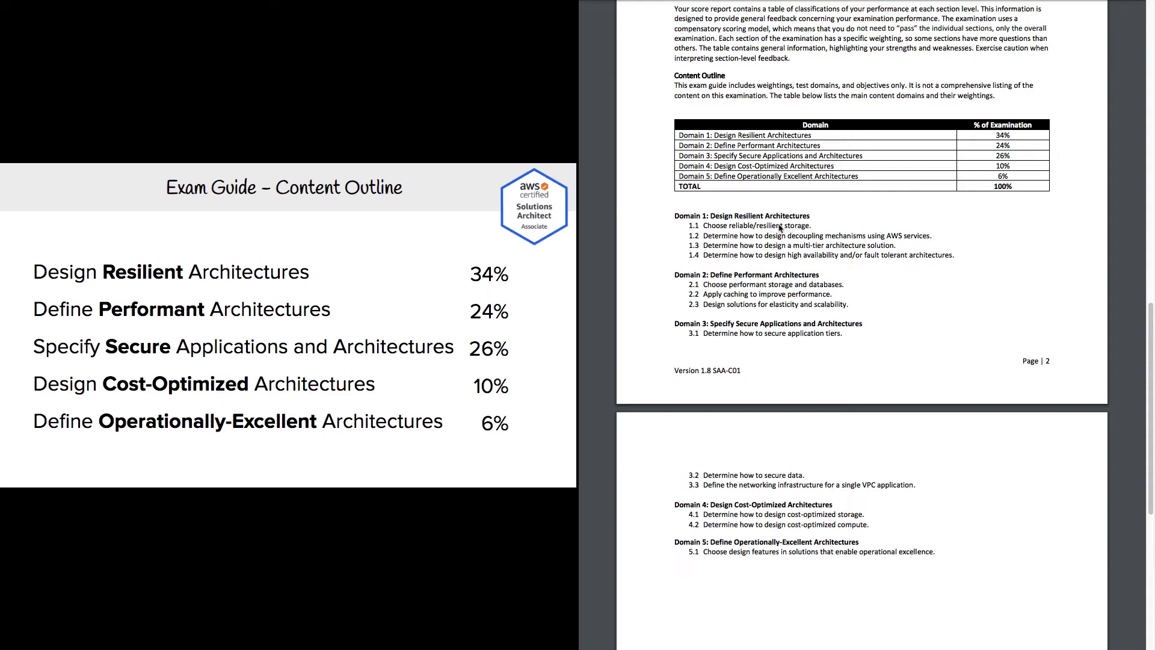
mouse_move(767, 230)
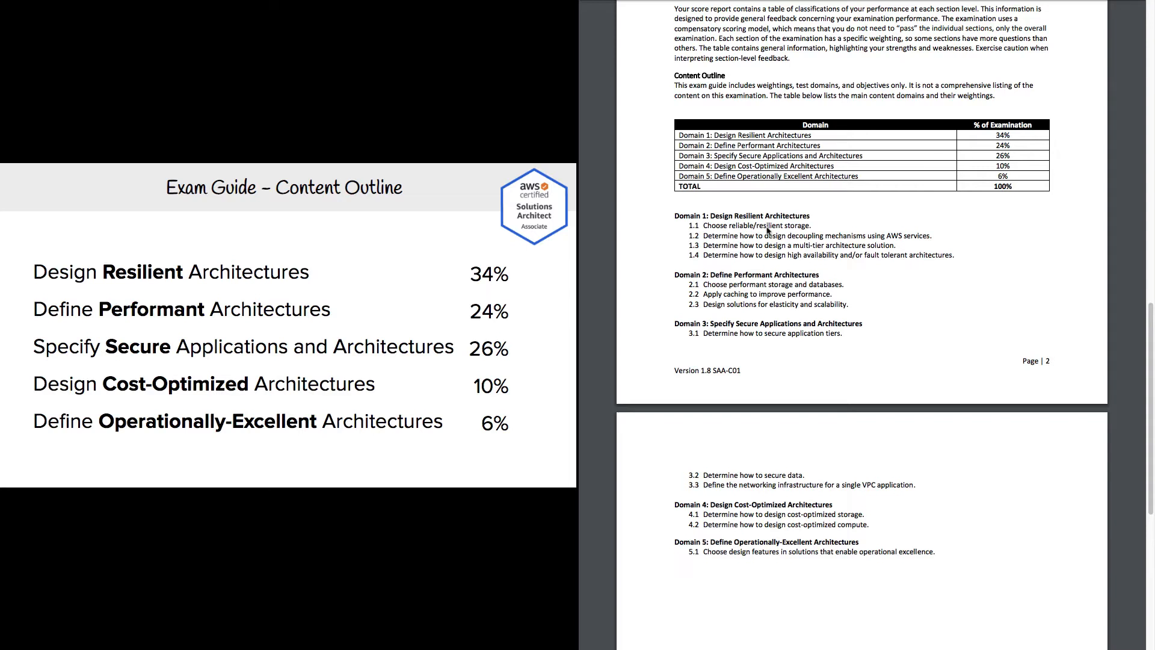
mouse_move(763, 244)
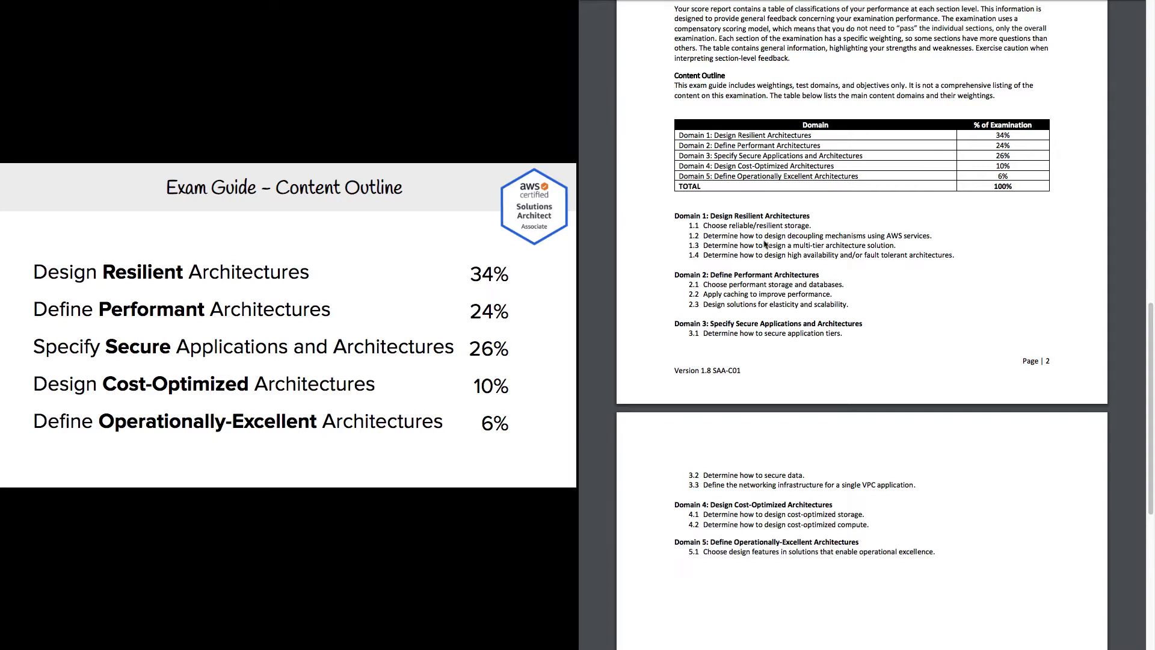
mouse_move(806, 245)
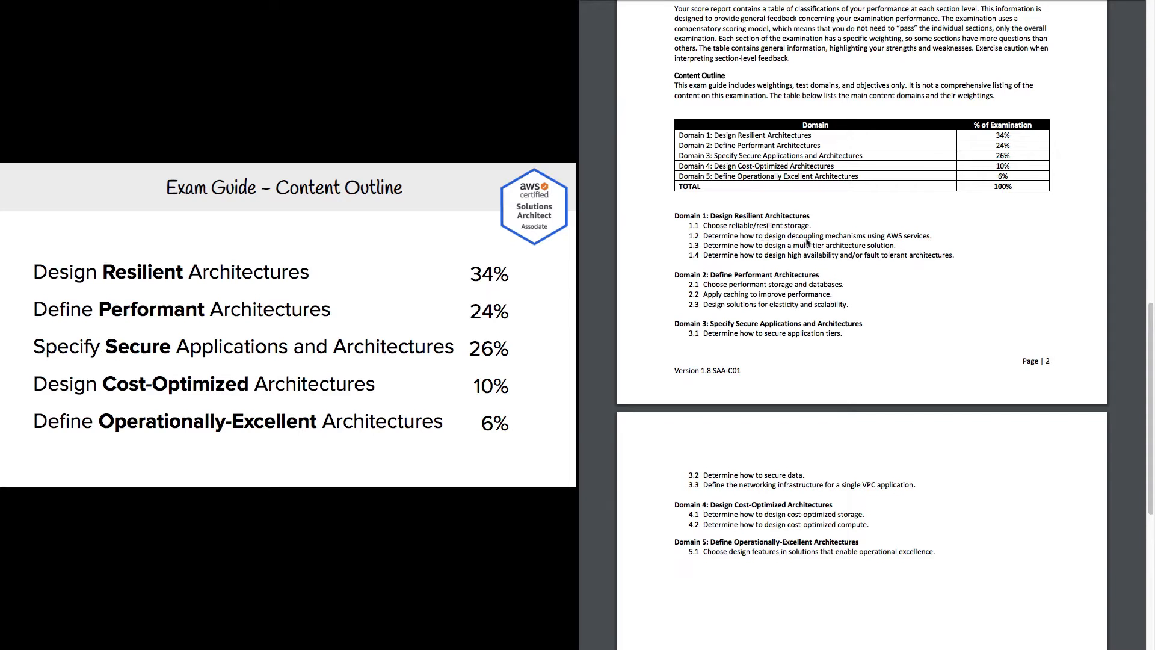
mouse_move(916, 236)
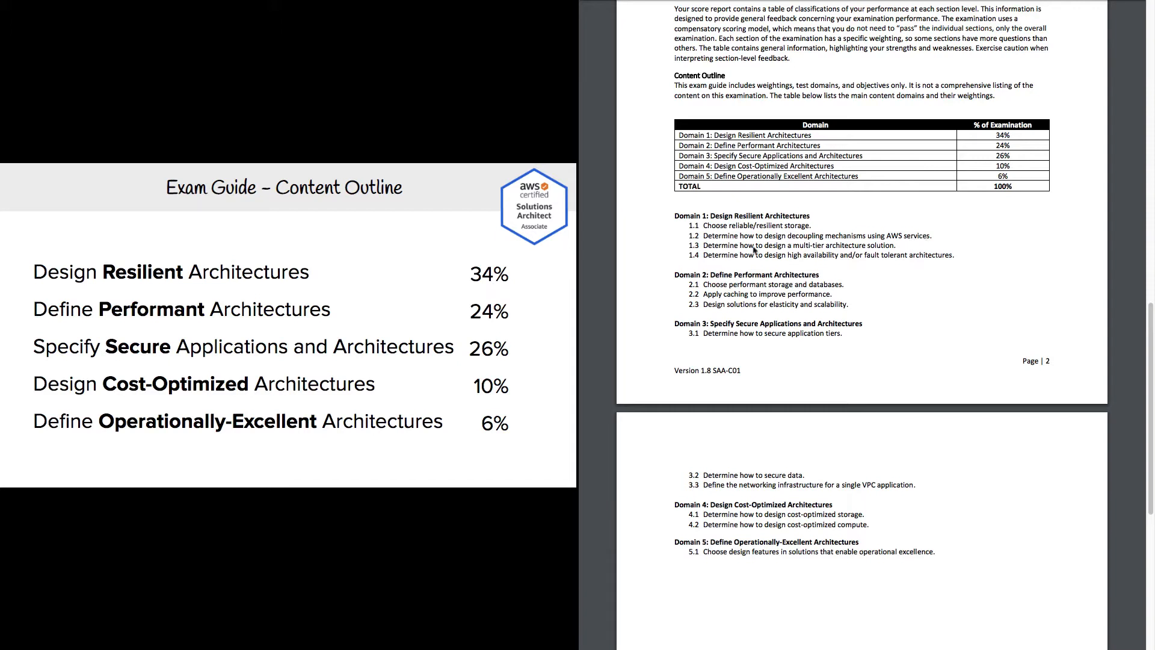
mouse_move(779, 253)
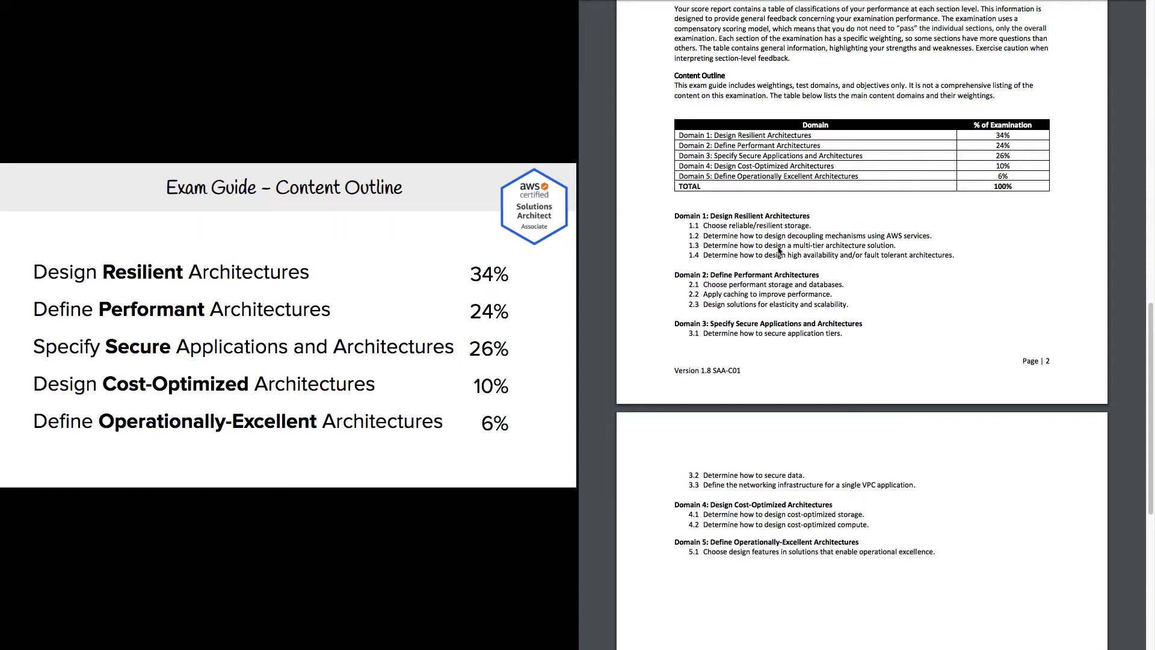
mouse_move(855, 248)
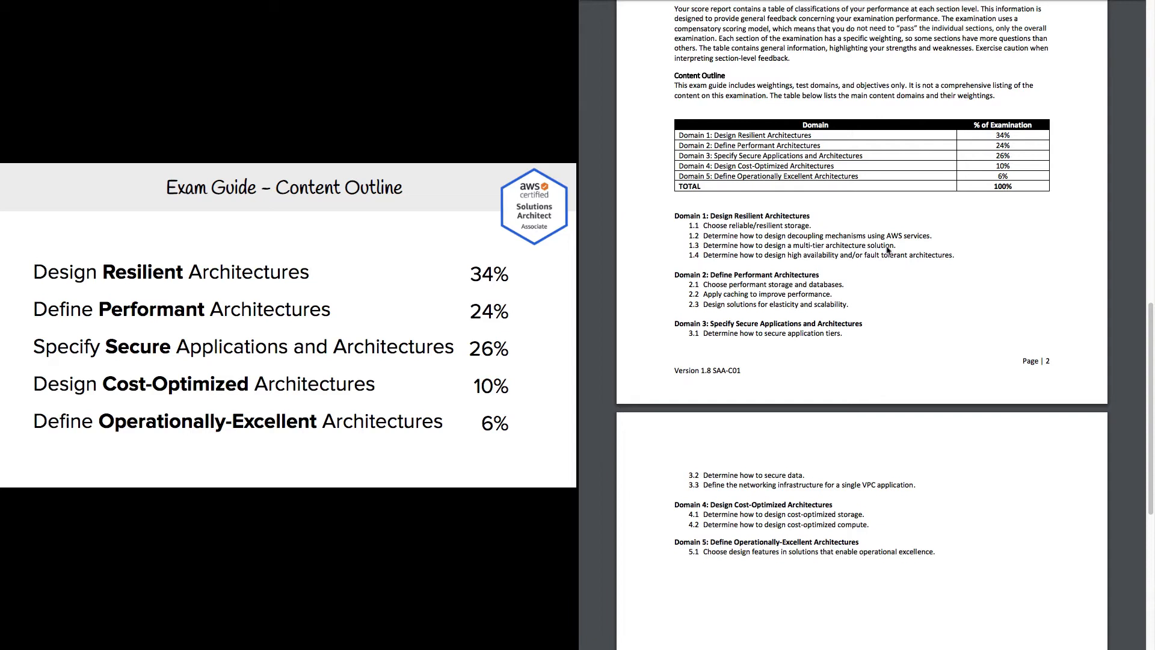
mouse_move(876, 257)
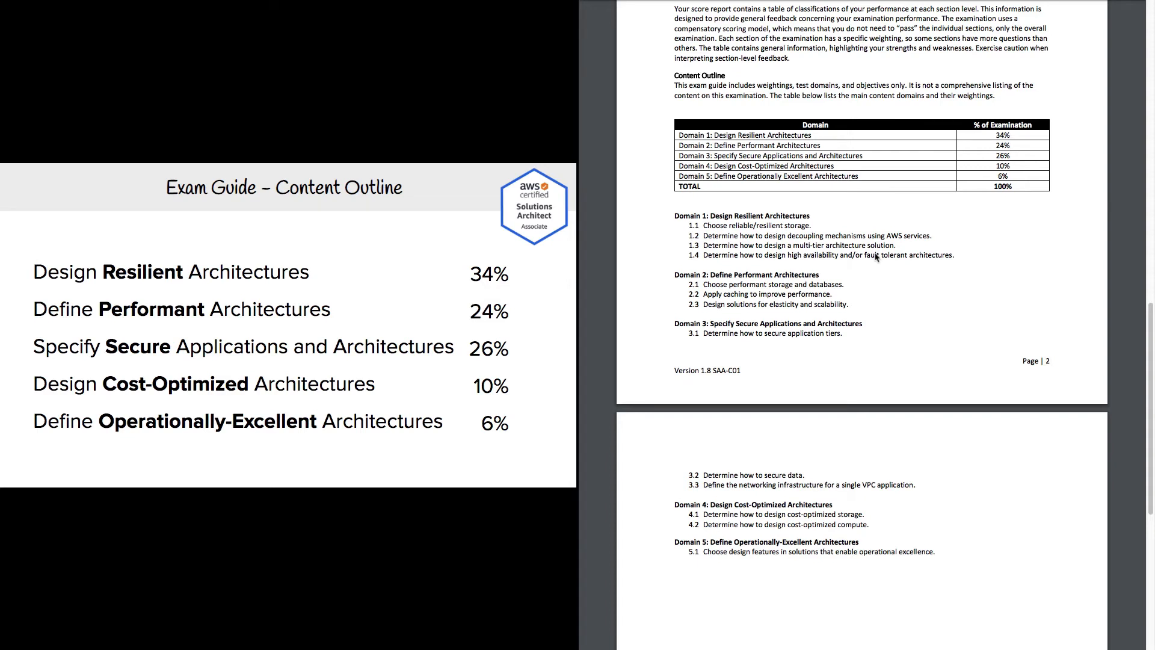
mouse_move(798, 256)
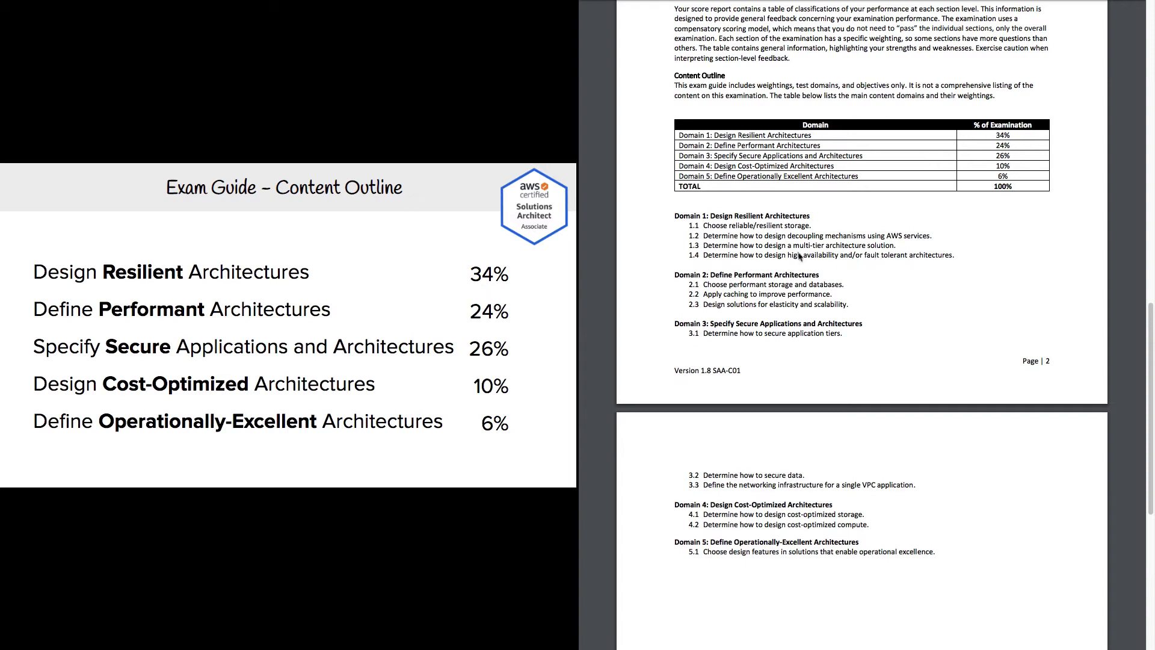
mouse_move(819, 263)
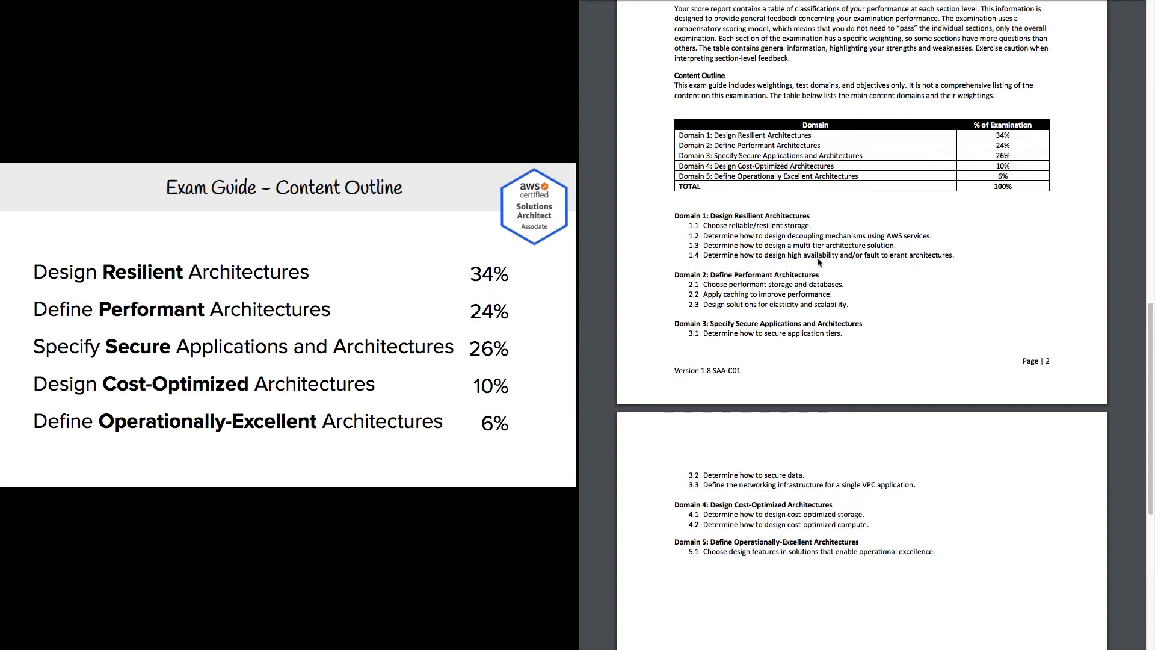
mouse_move(883, 258)
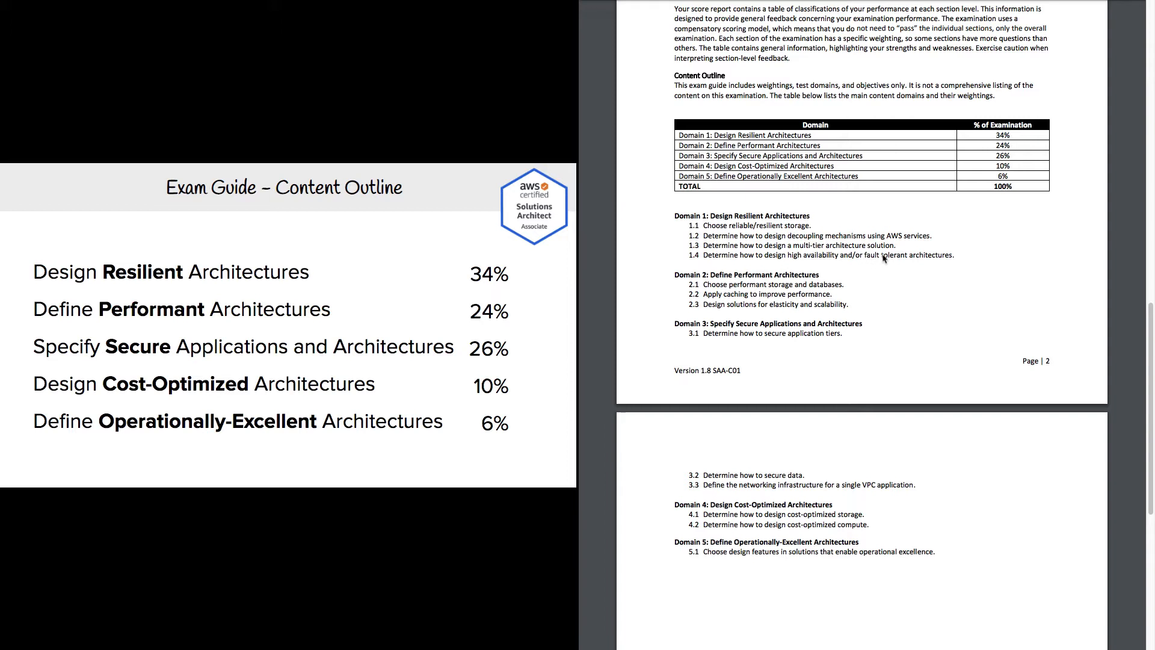
mouse_move(948, 256)
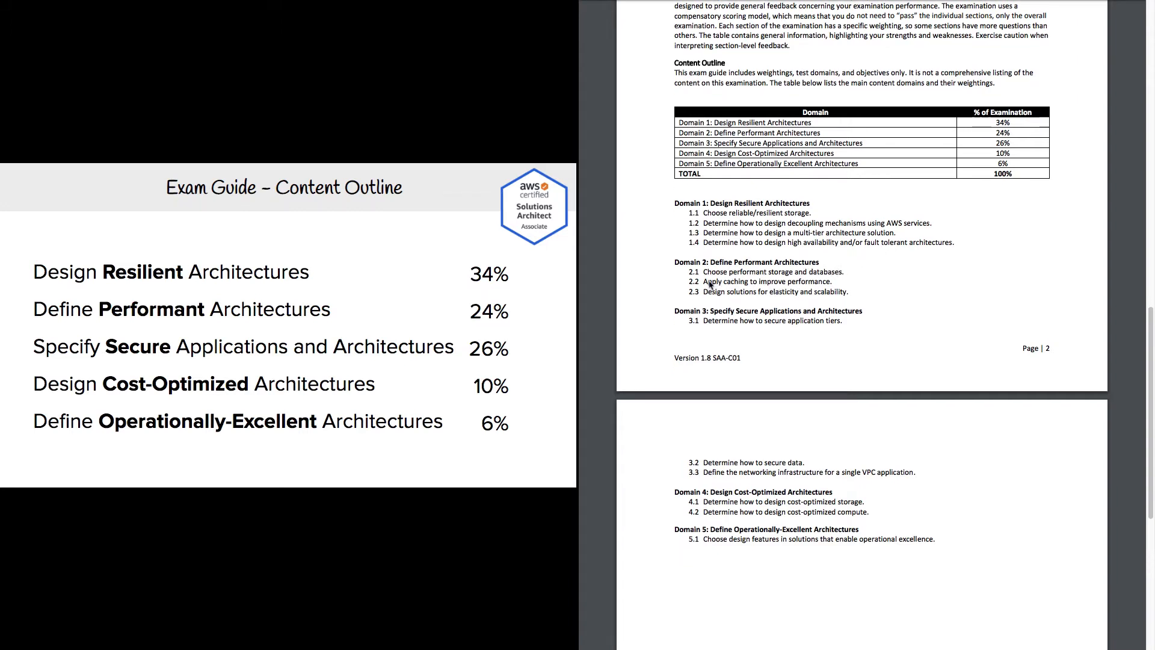
mouse_move(813, 275)
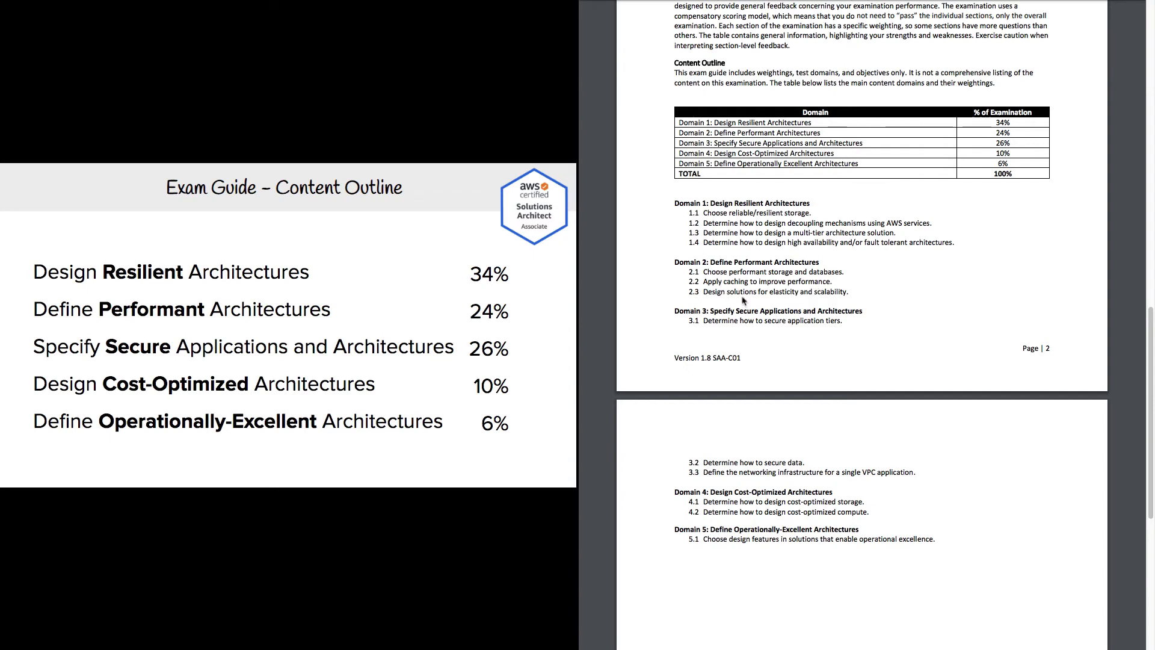
mouse_move(823, 300)
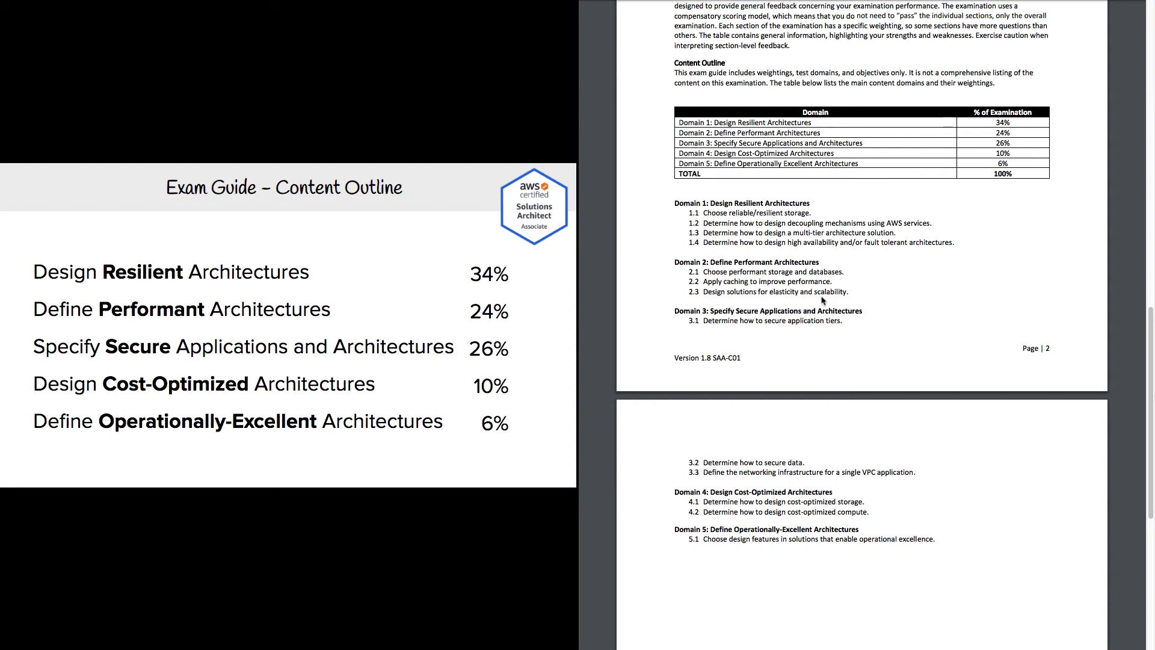
mouse_move(762, 305)
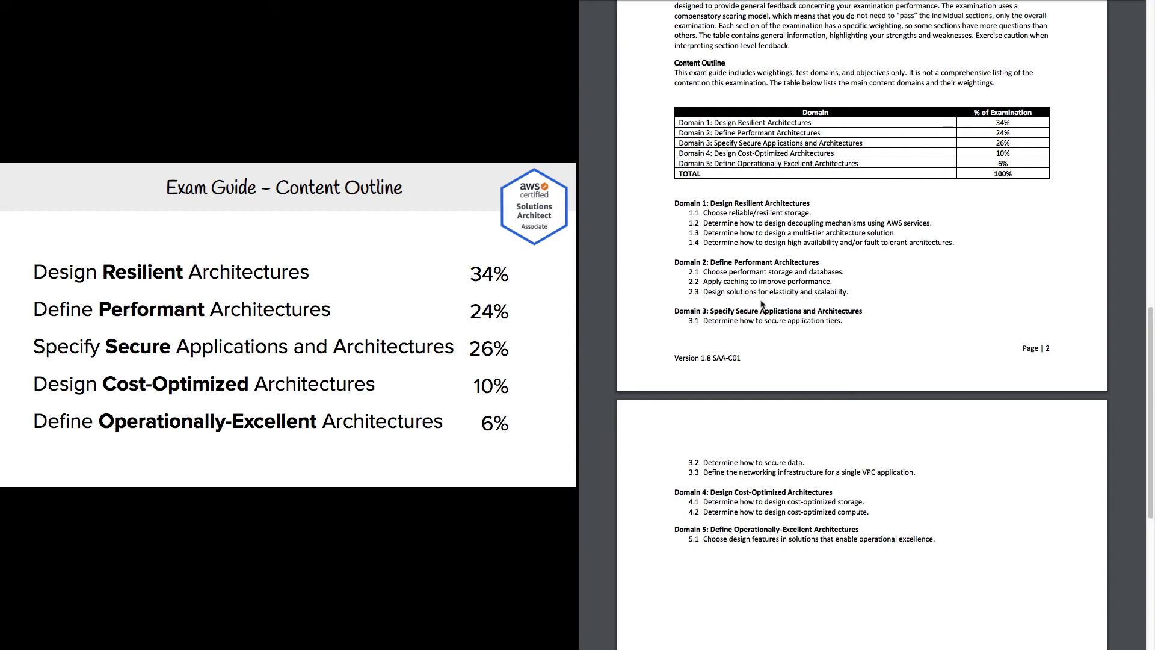
mouse_move(773, 296)
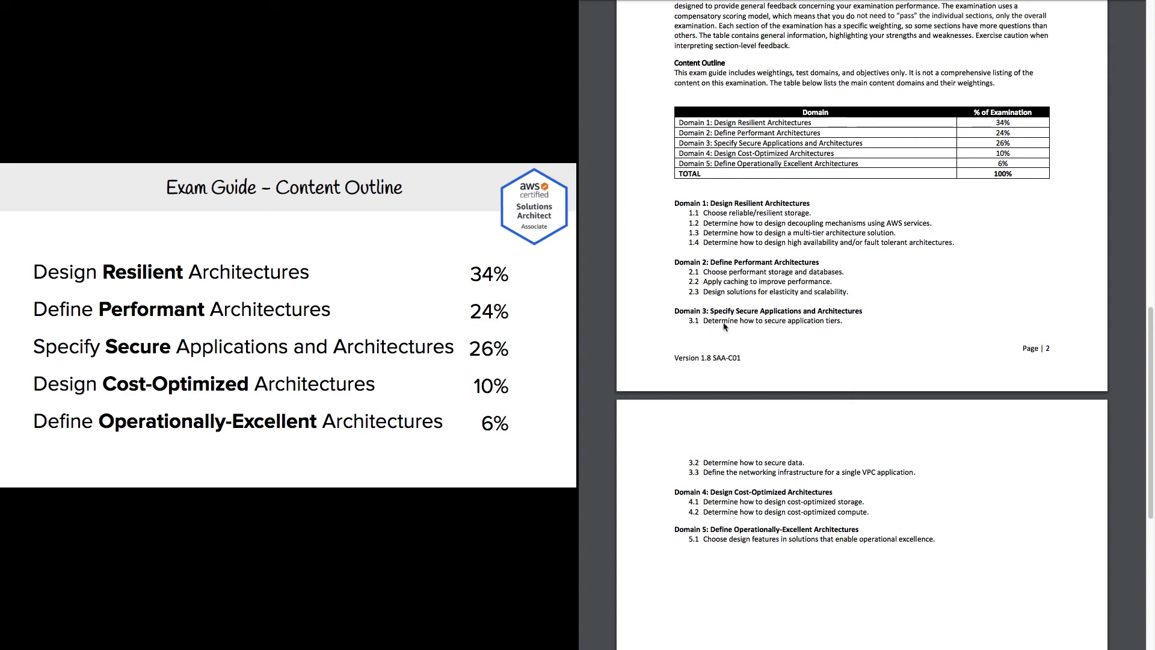
mouse_move(867, 316)
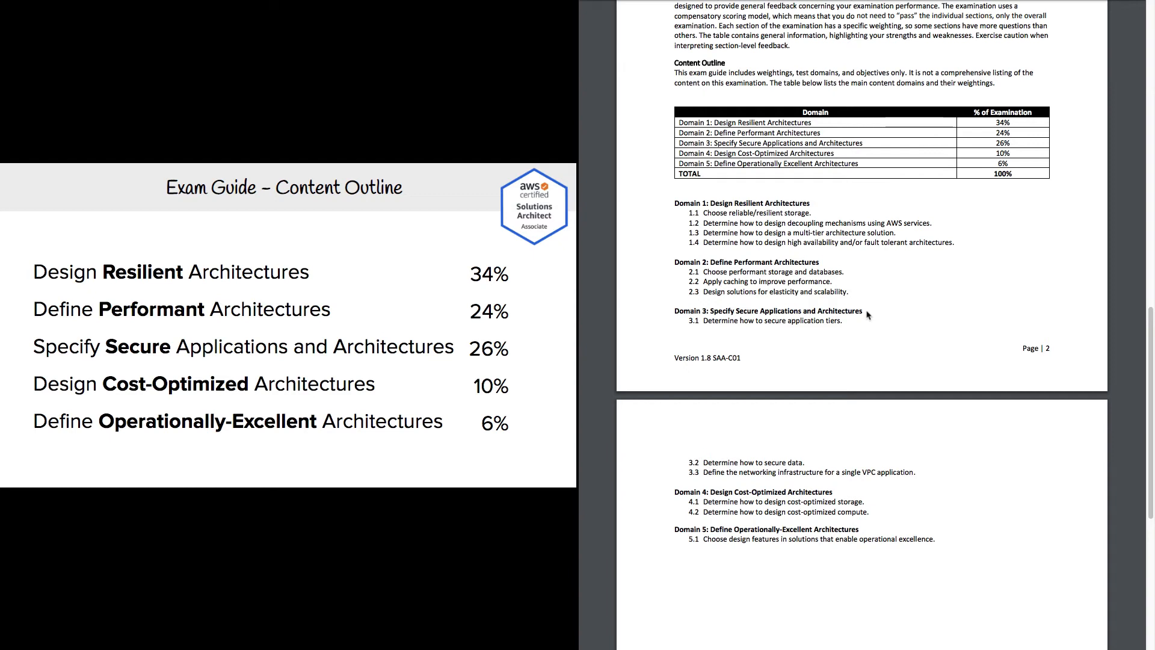
mouse_move(824, 324)
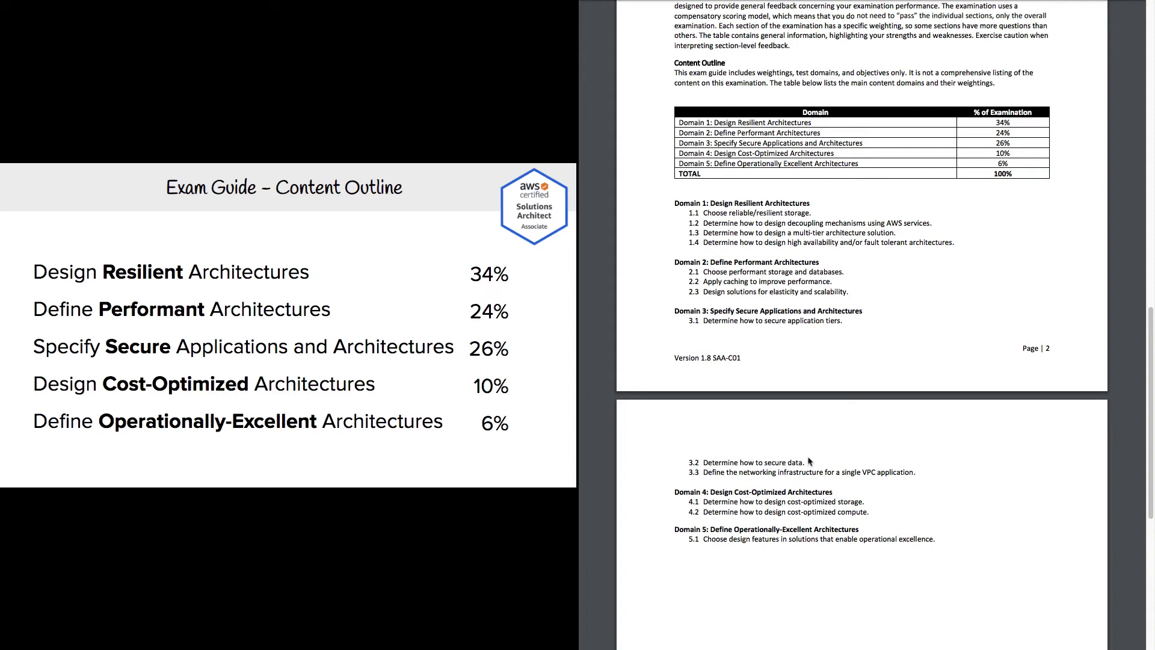
mouse_move(717, 485)
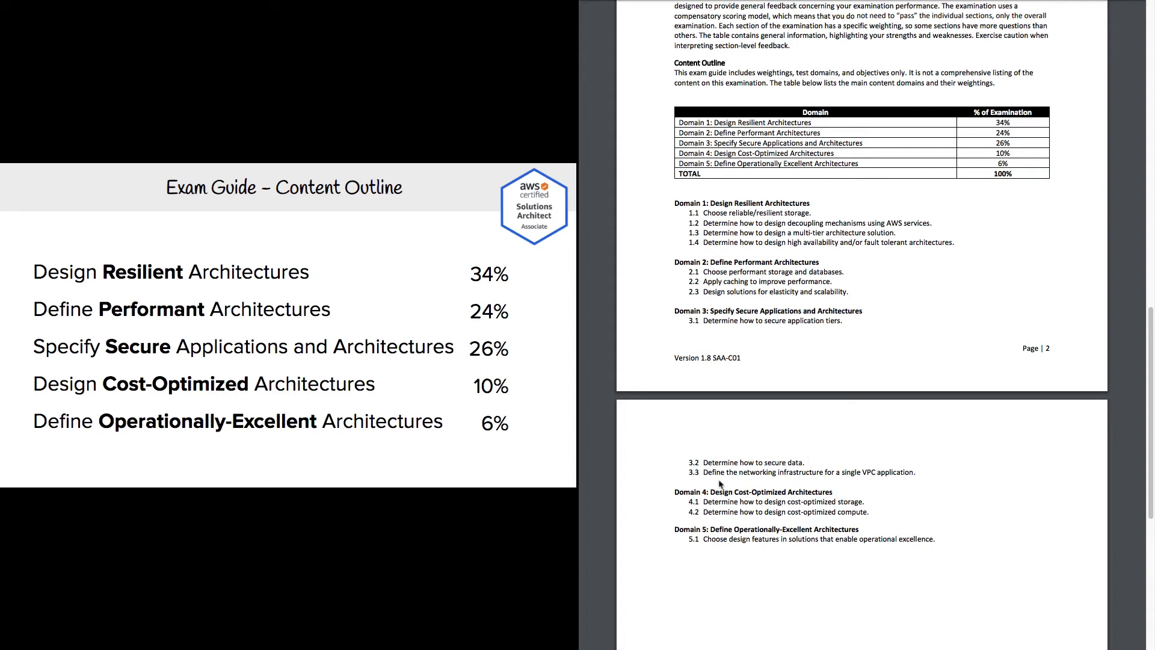
mouse_move(885, 476)
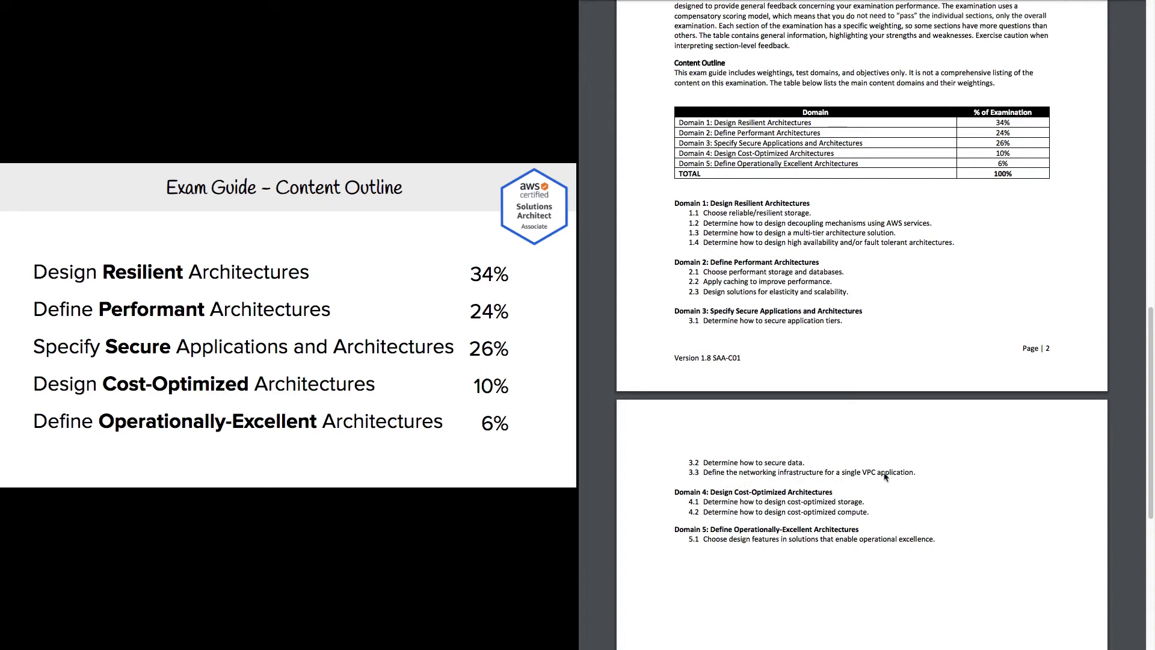
mouse_move(755, 438)
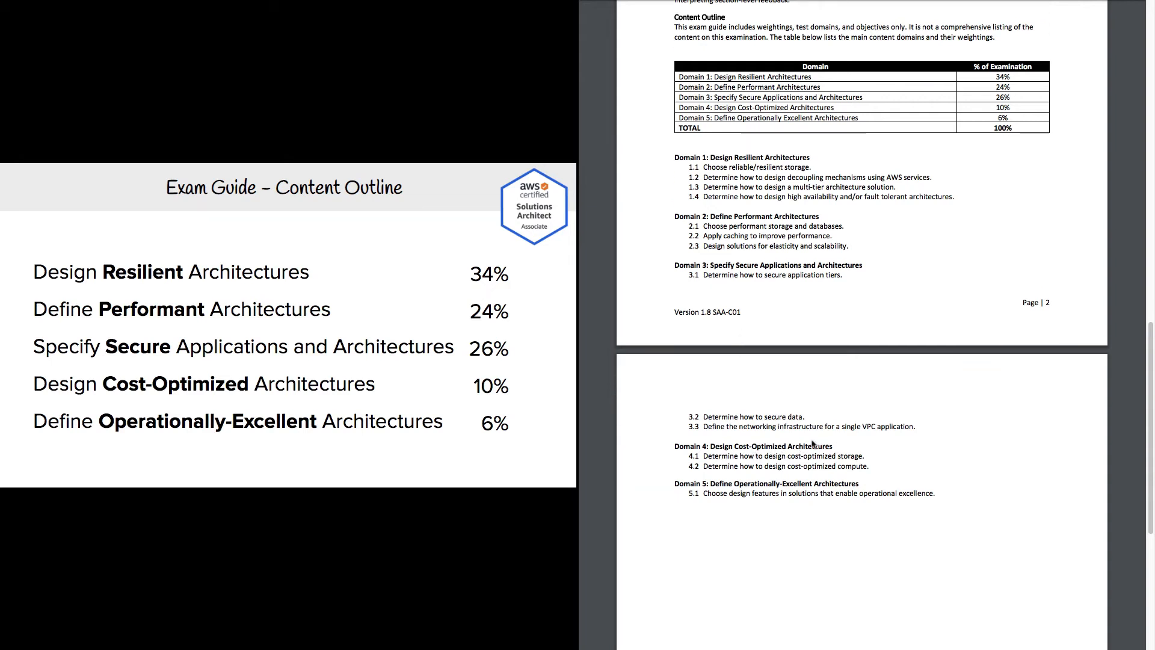
mouse_move(808, 460)
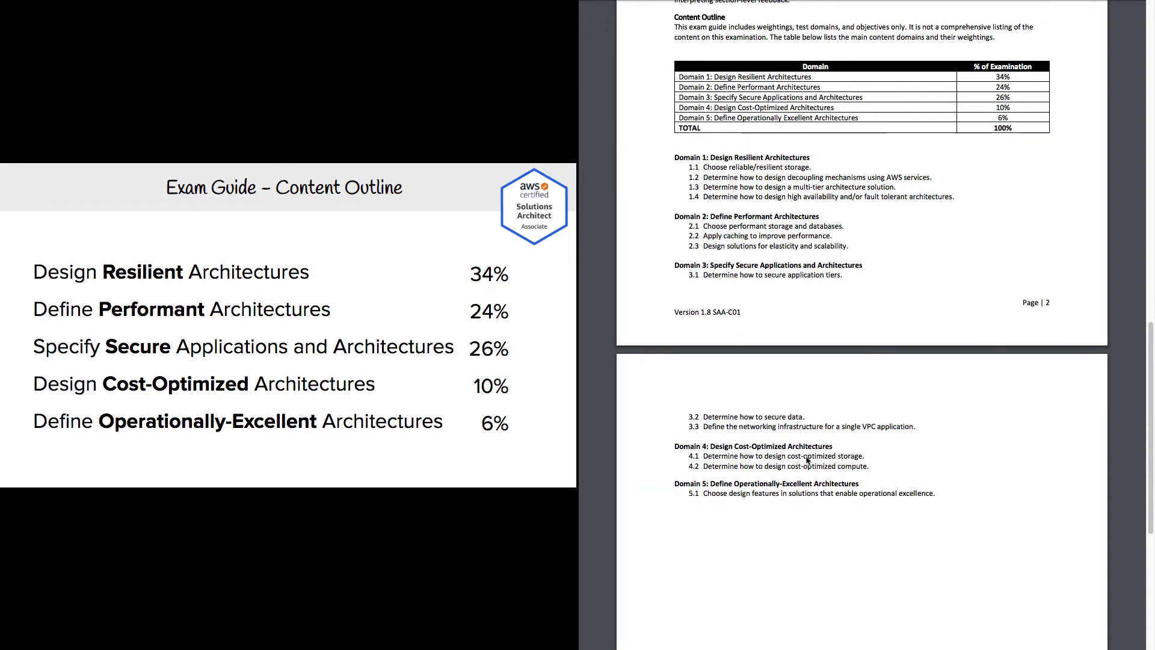
mouse_move(806, 466)
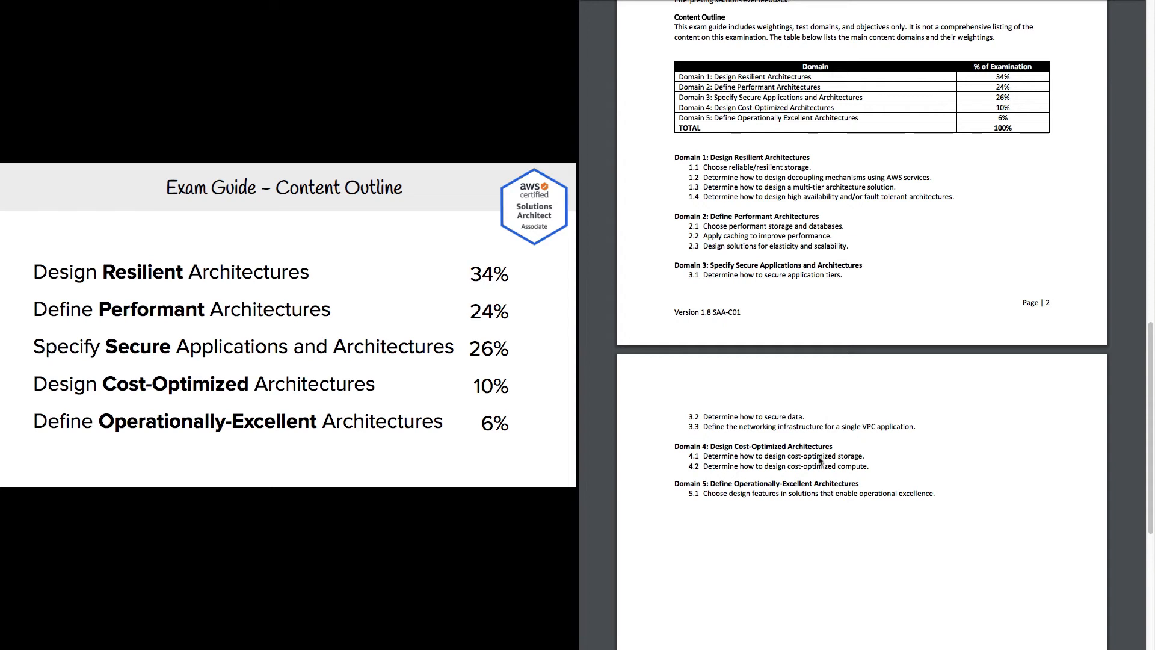
mouse_move(833, 474)
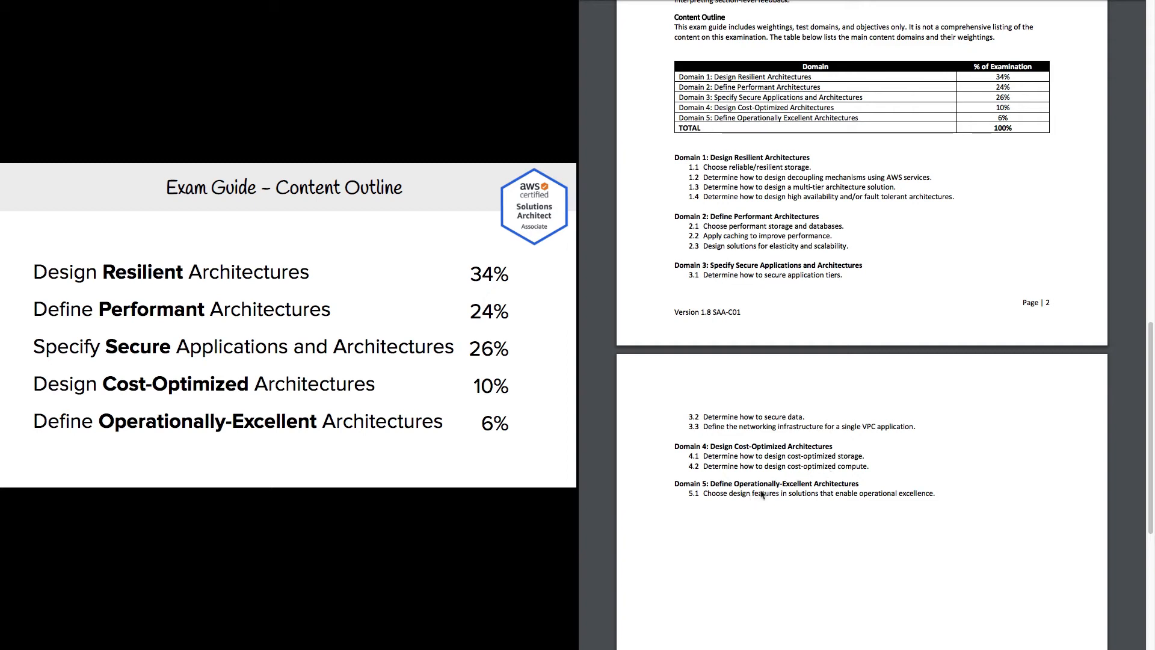
mouse_move(767, 504)
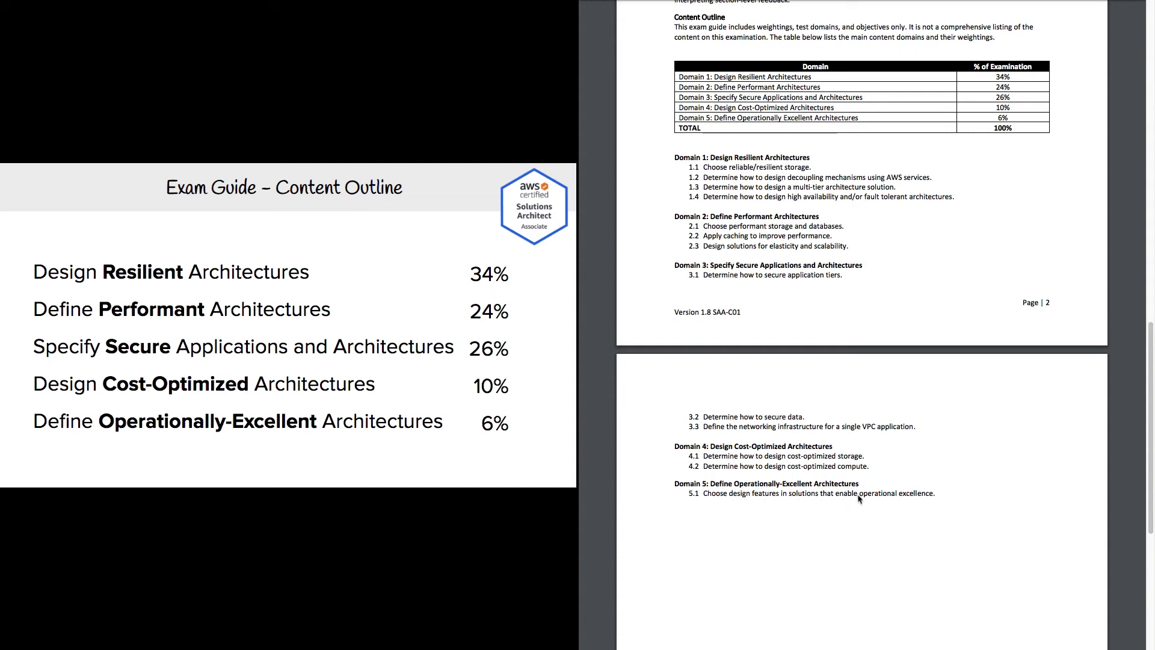
mouse_move(747, 463)
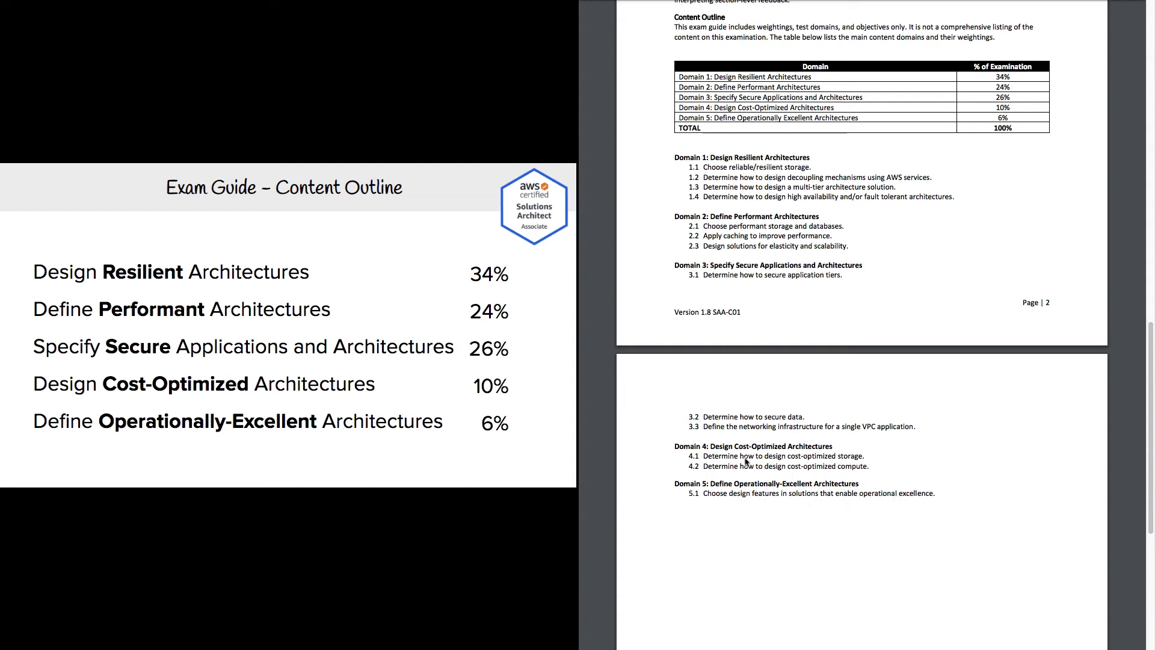
mouse_move(786, 493)
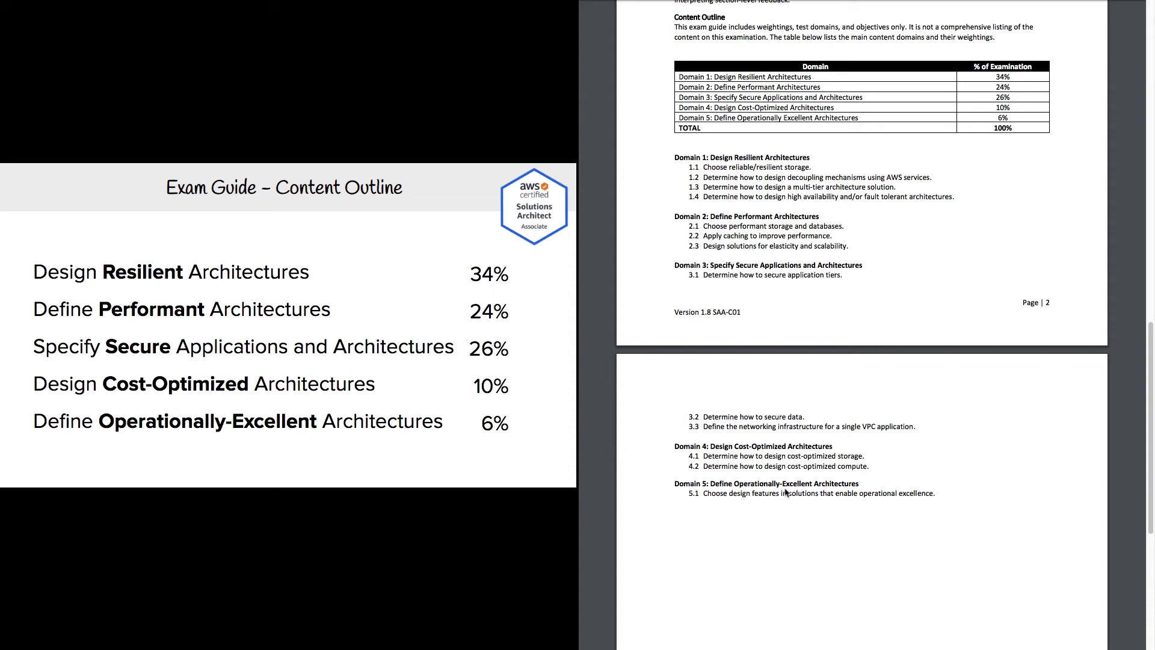
mouse_move(861, 491)
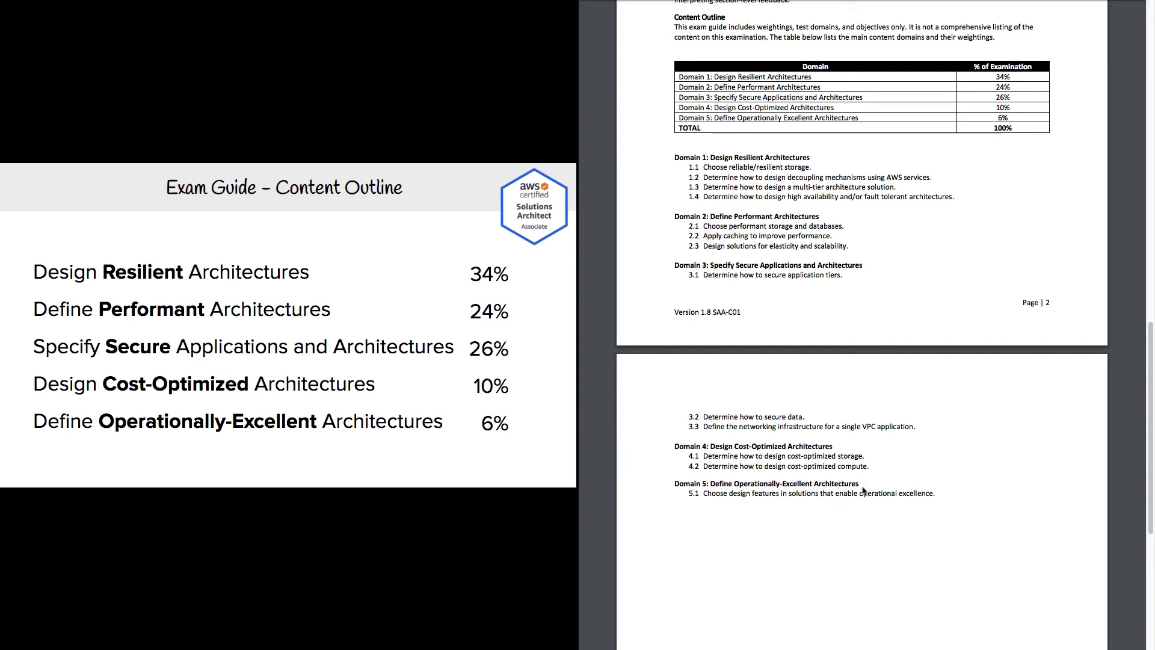
mouse_move(517, 430)
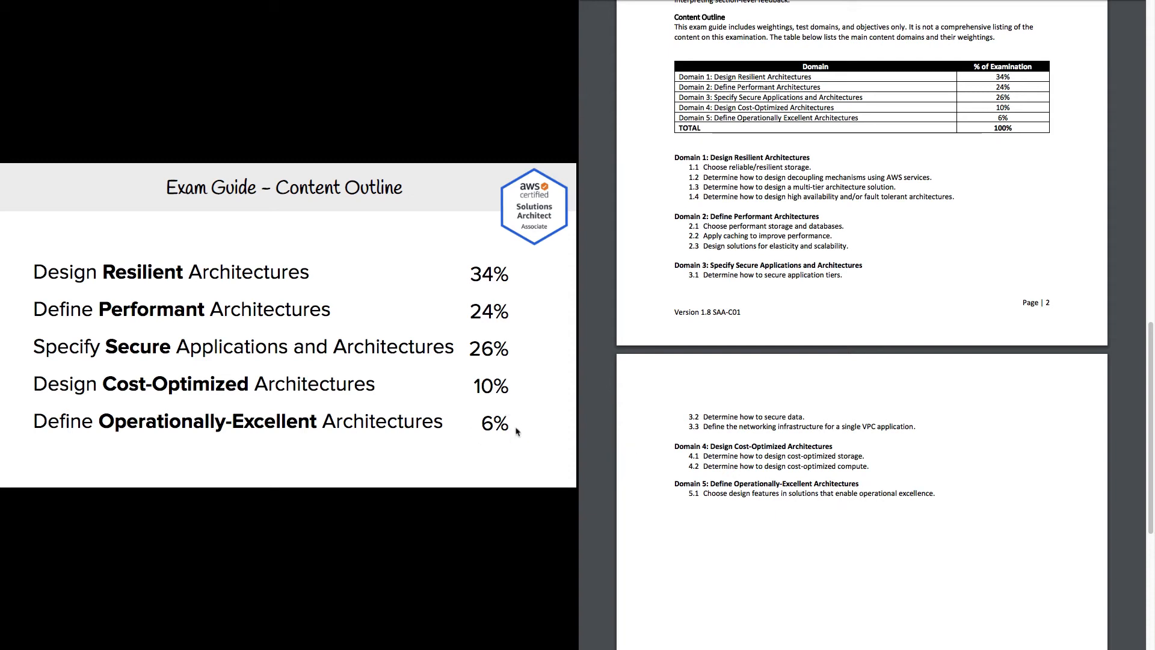
mouse_move(504, 444)
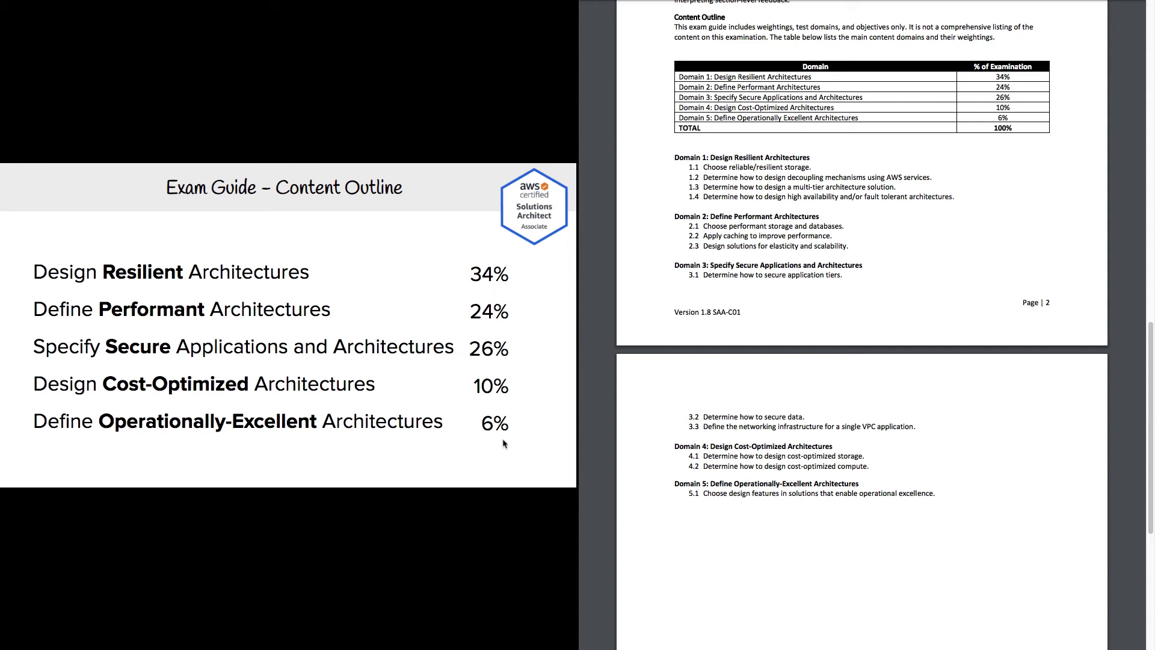
mouse_move(431, 467)
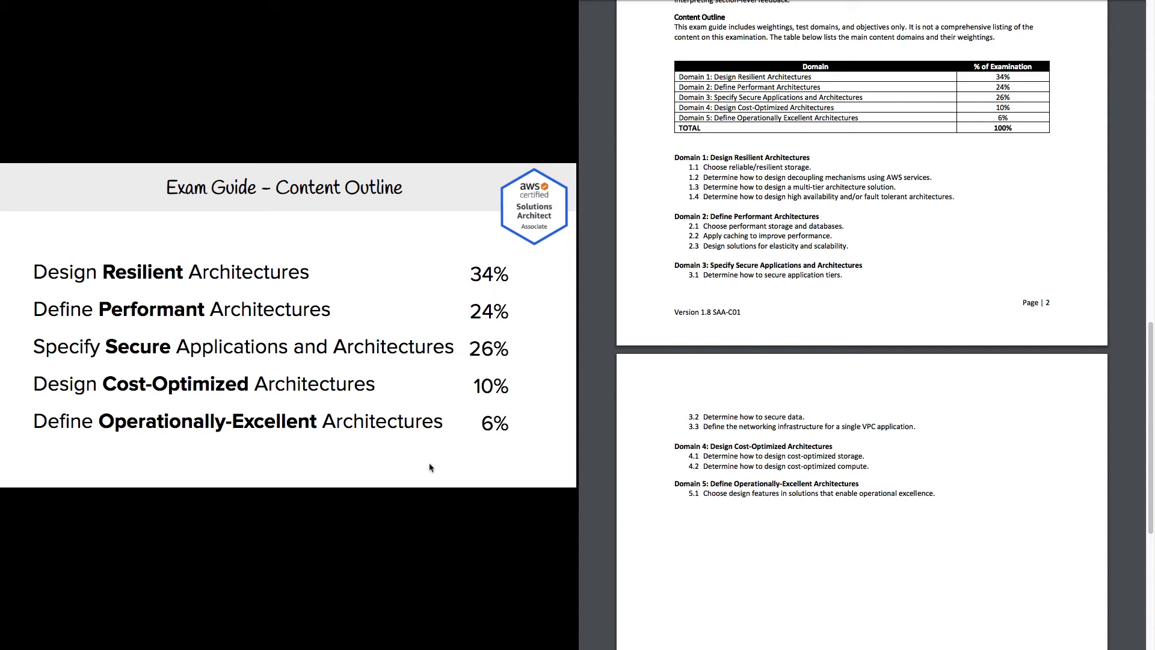
mouse_move(400, 450)
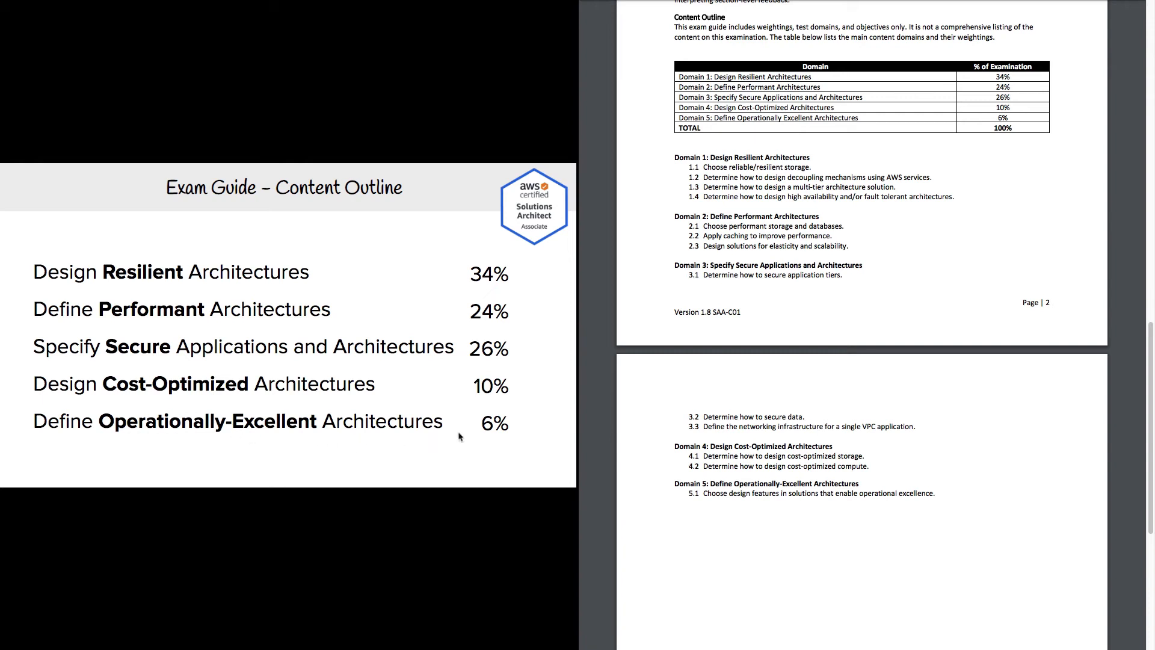
mouse_move(507, 301)
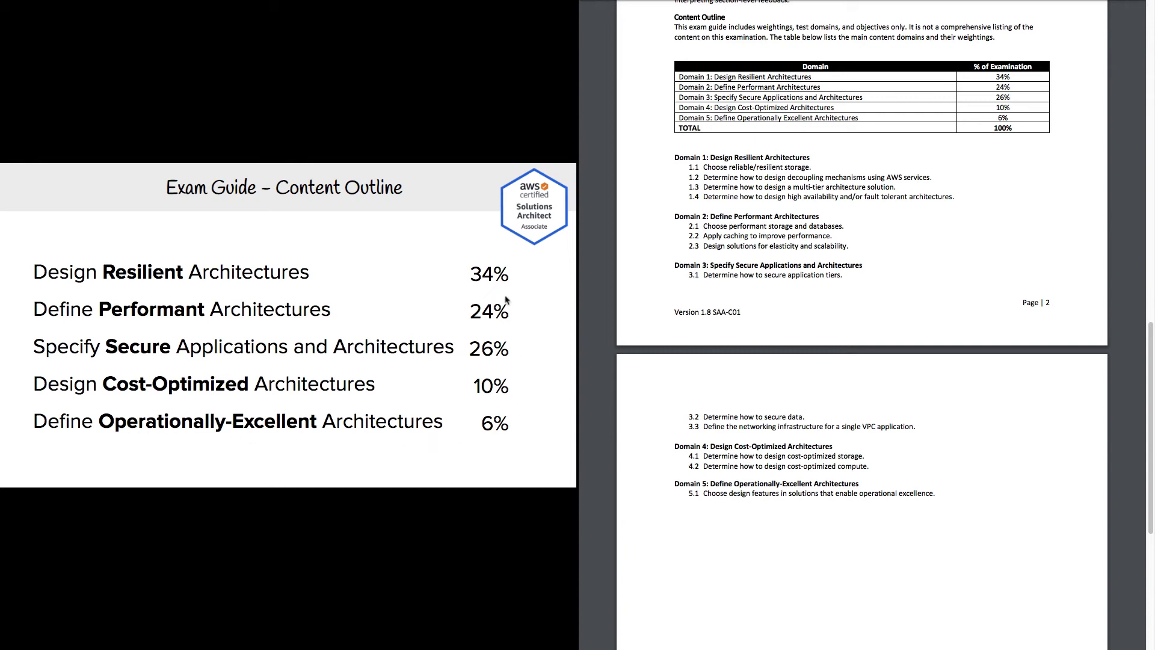
mouse_move(224, 289)
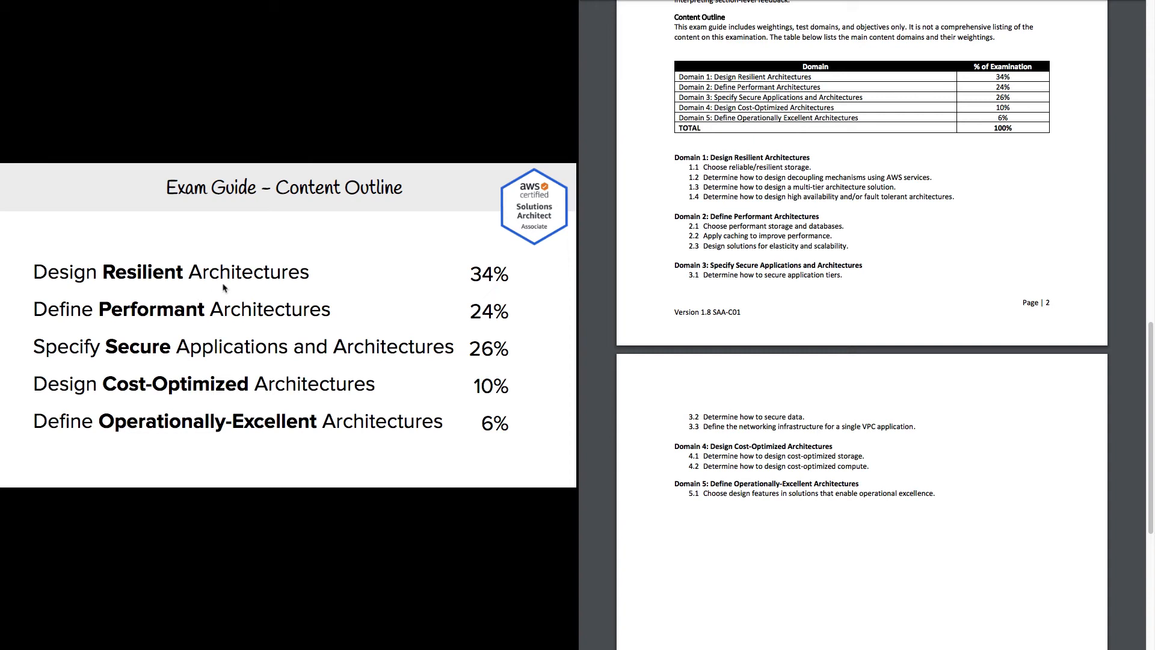
mouse_move(493, 296)
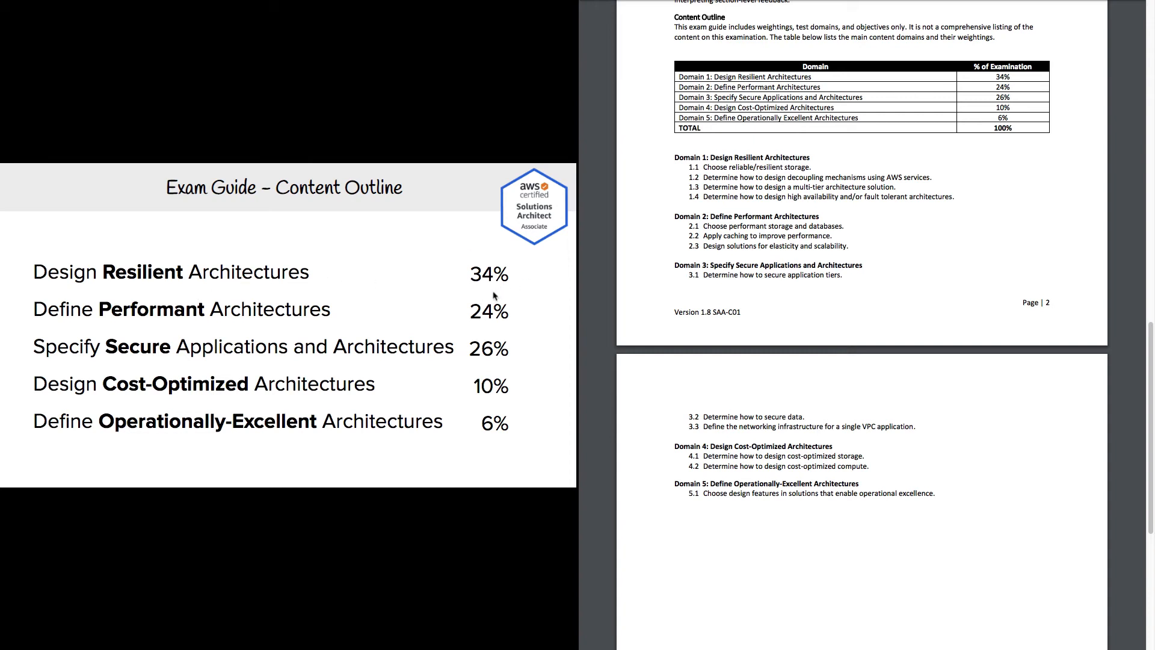
mouse_move(477, 384)
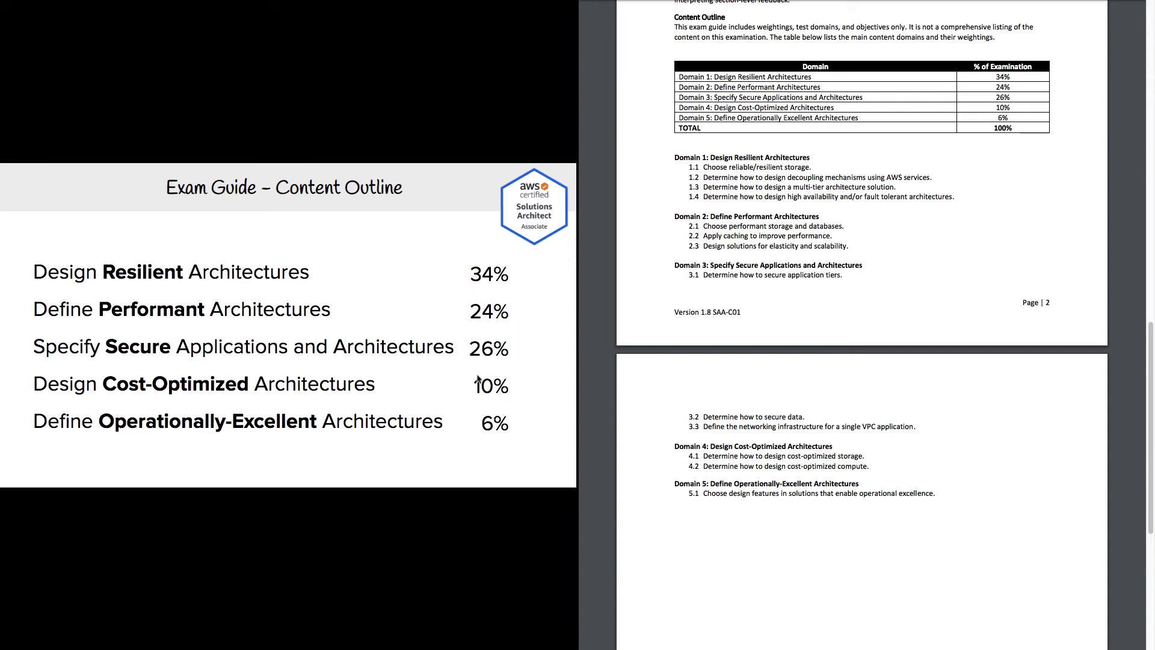
mouse_move(493, 436)
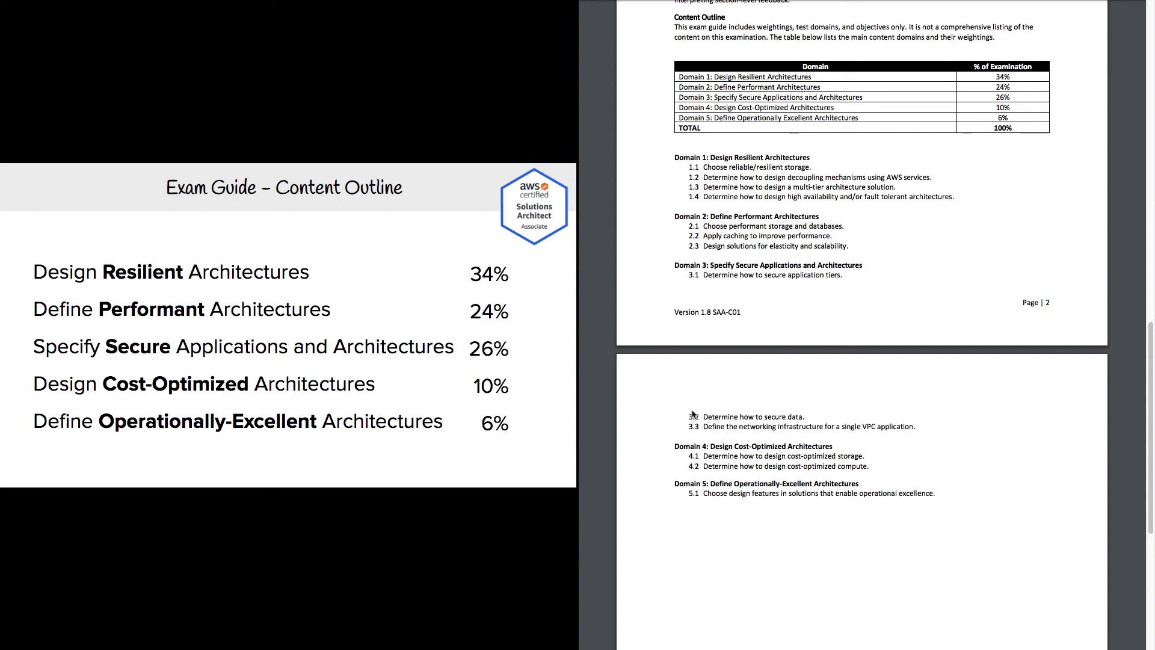
mouse_move(492, 393)
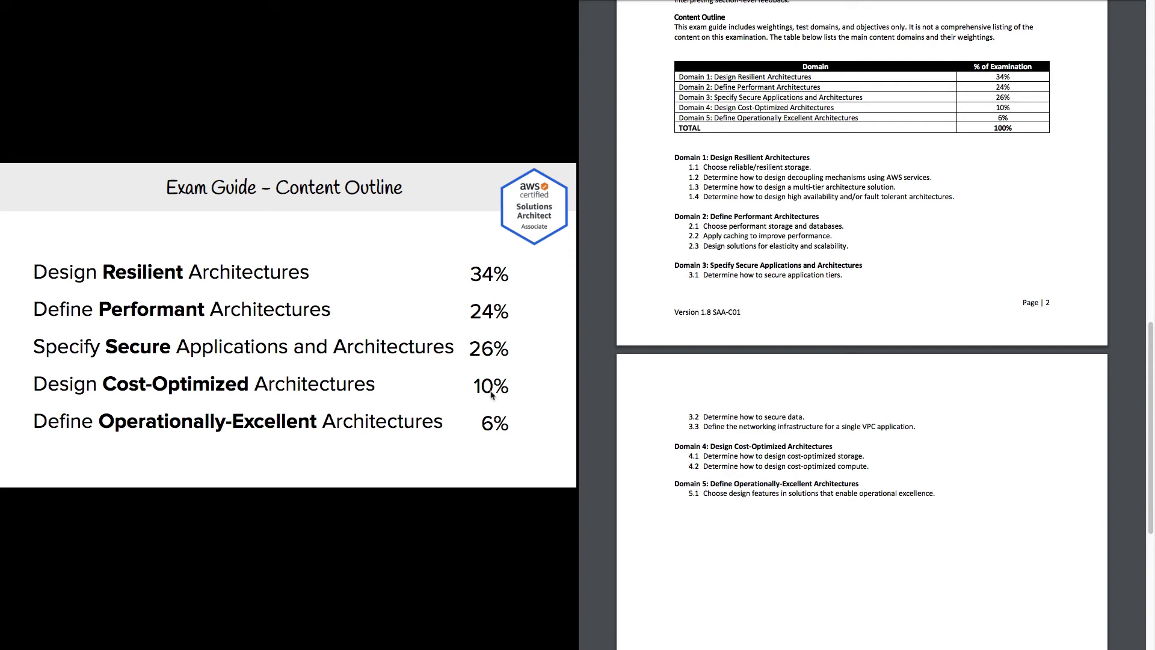
mouse_move(435, 315)
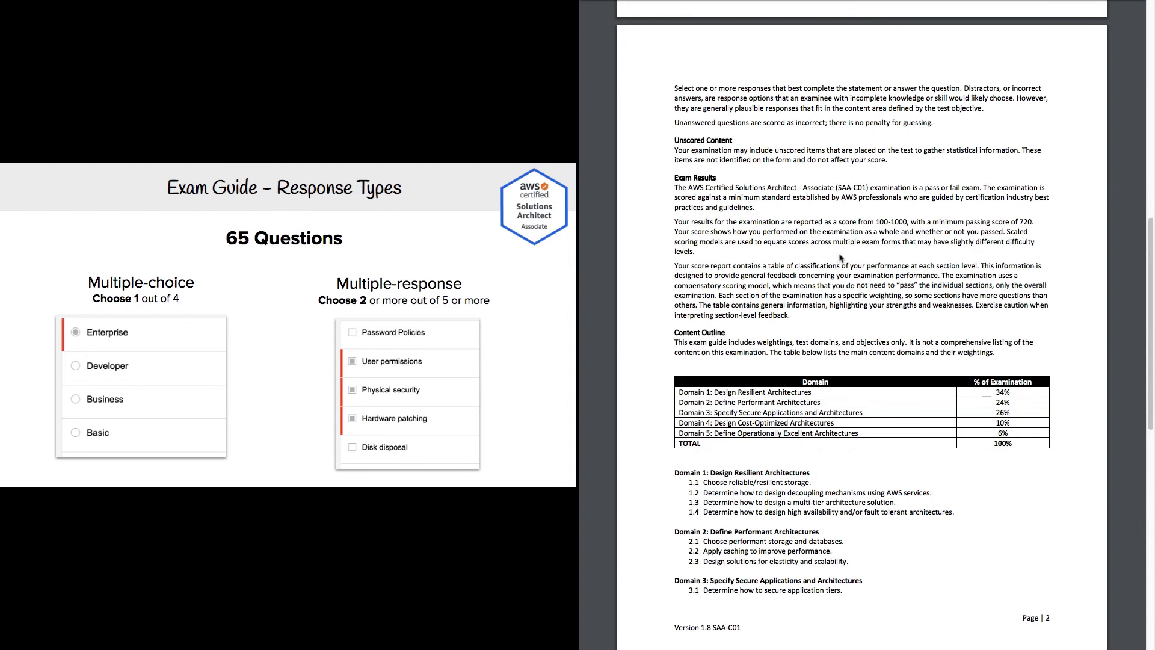
mouse_move(647, 264)
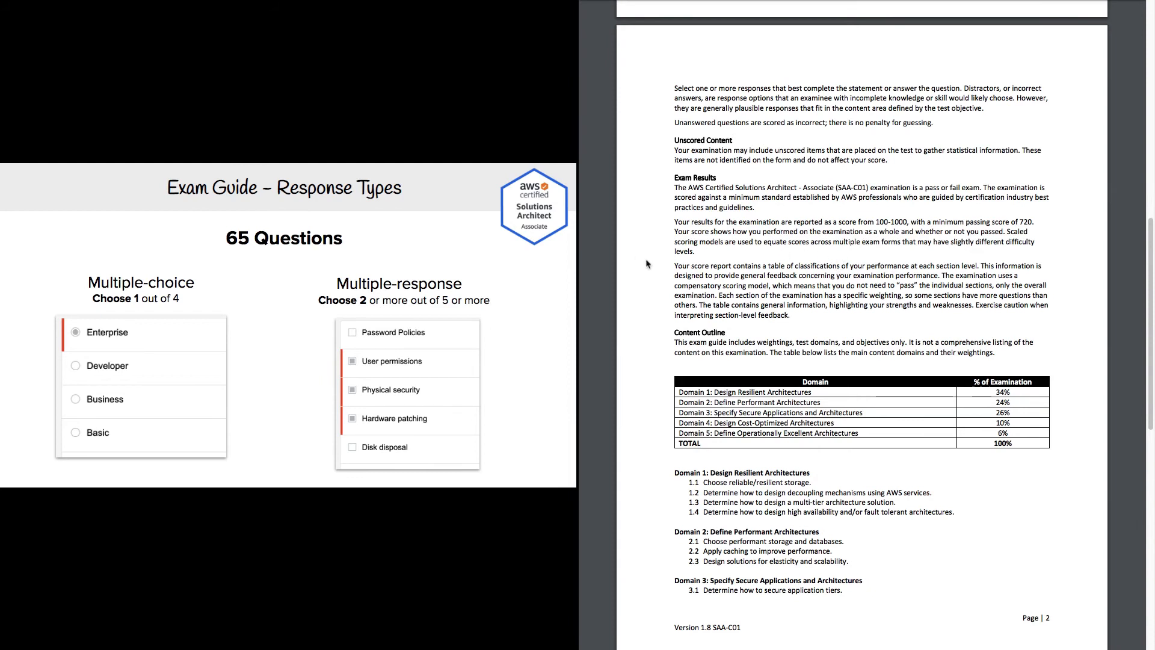
mouse_move(853, 122)
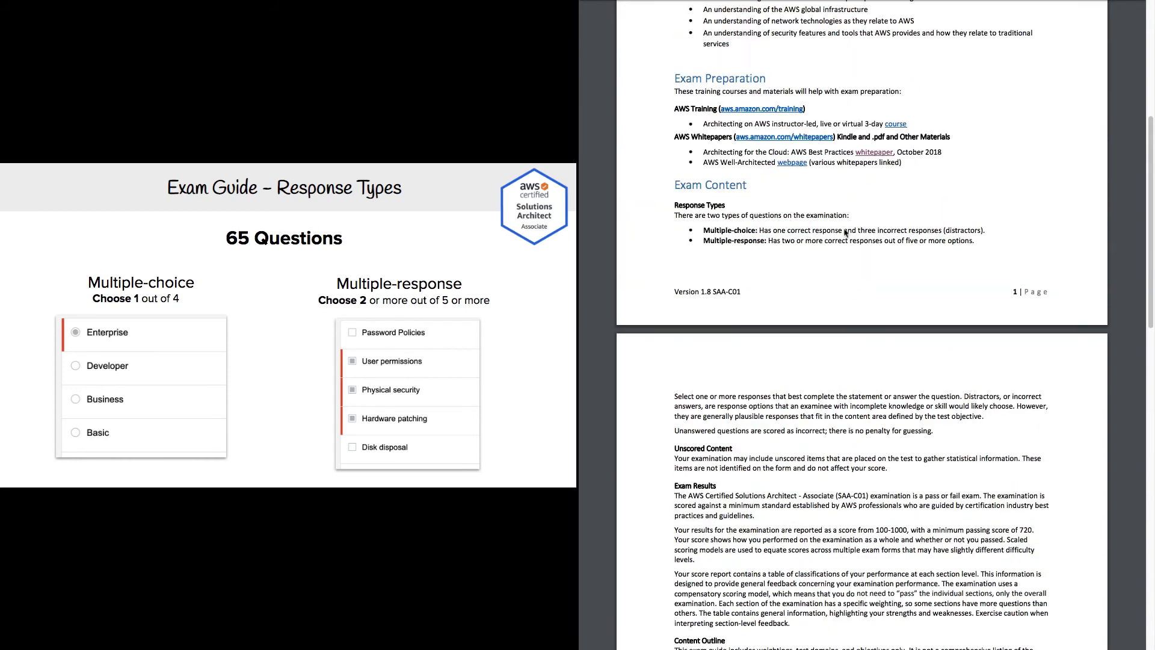
scroll("down", 3)
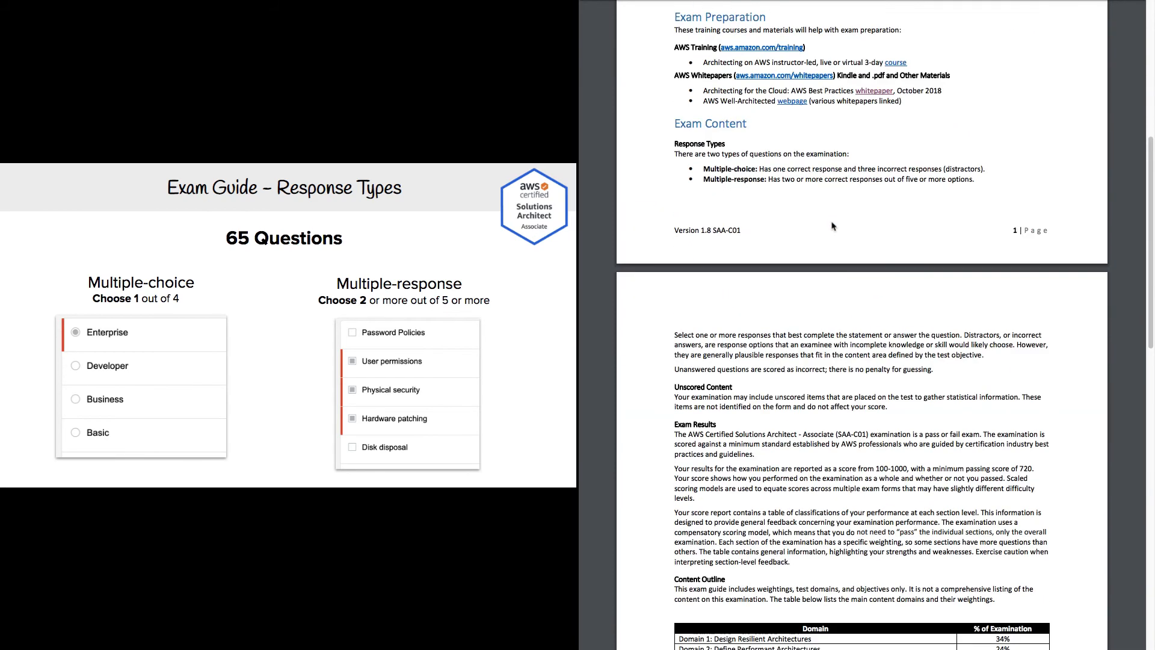
scroll("down", 3)
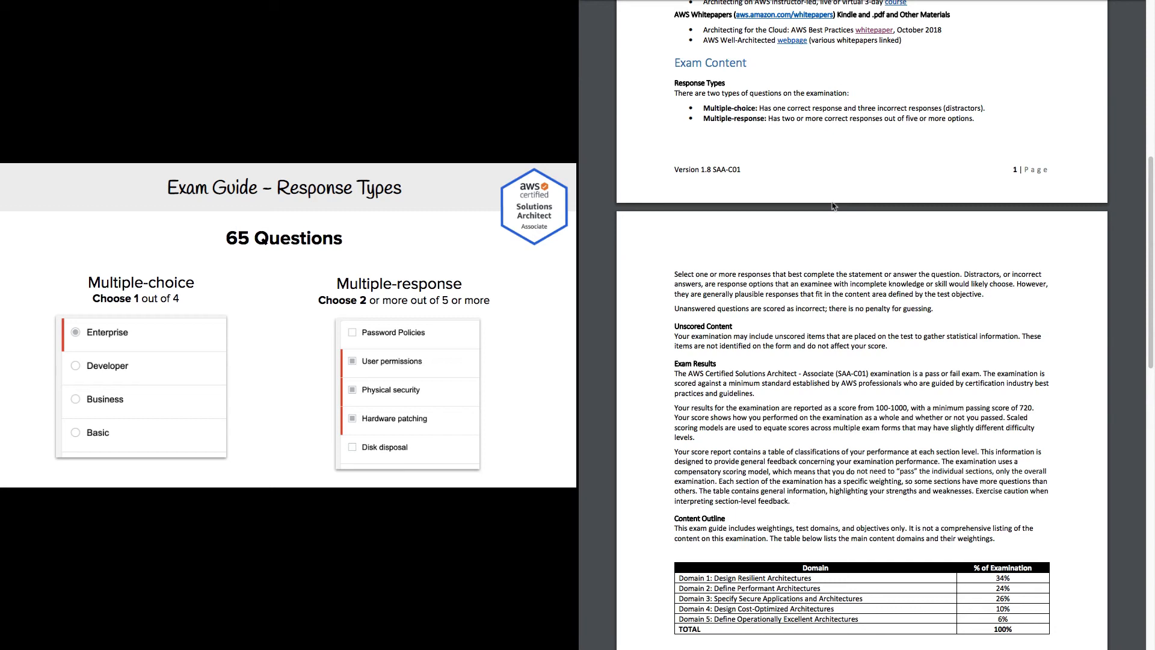
mouse_move(517, 301)
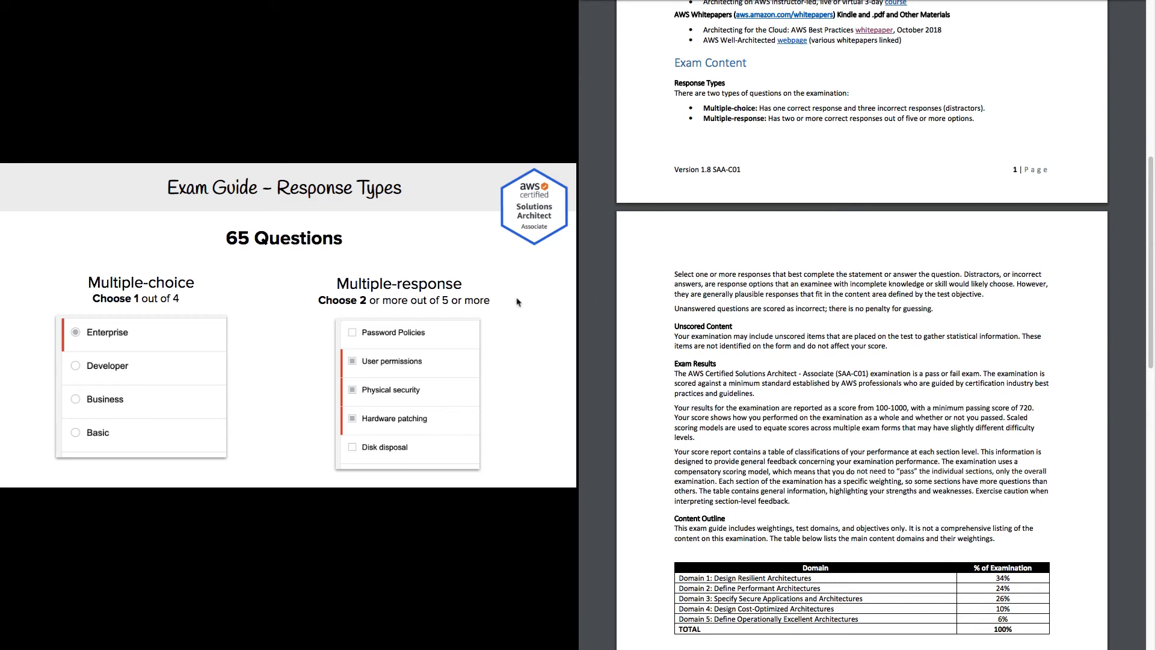
mouse_move(238, 316)
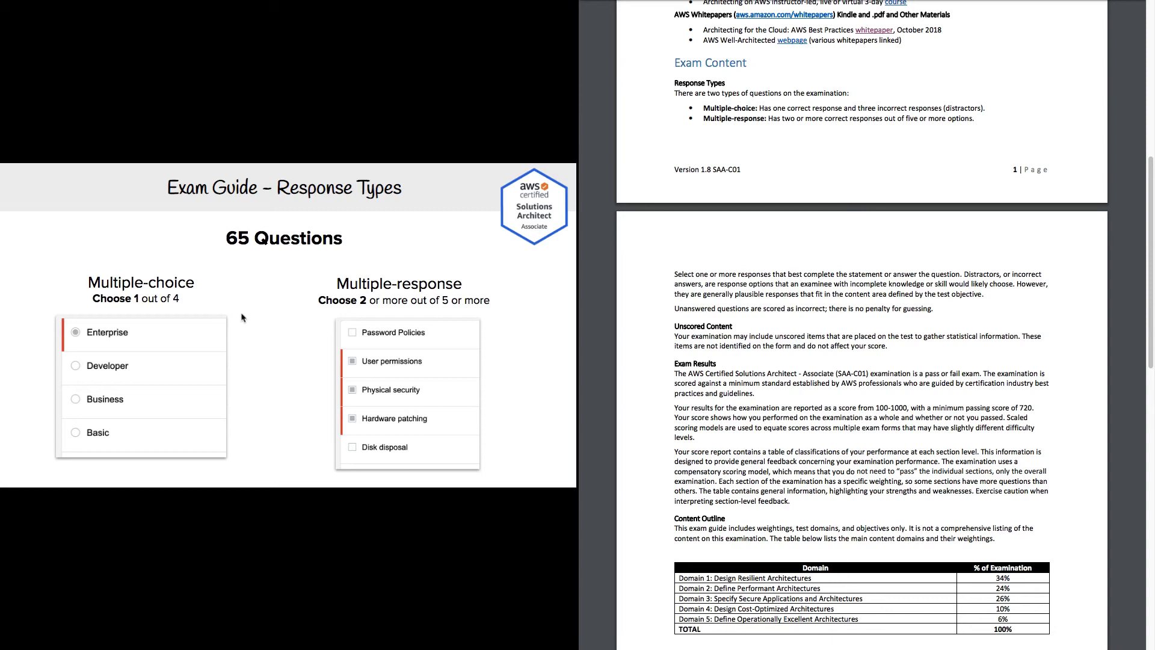
mouse_move(360, 299)
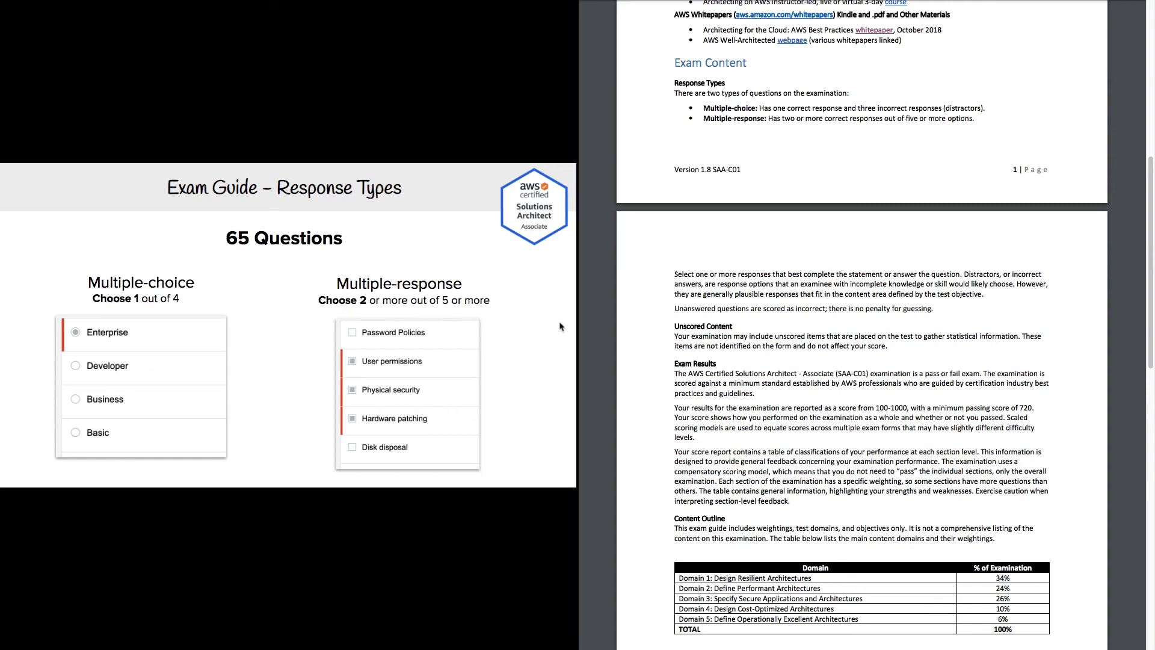
mouse_move(471, 302)
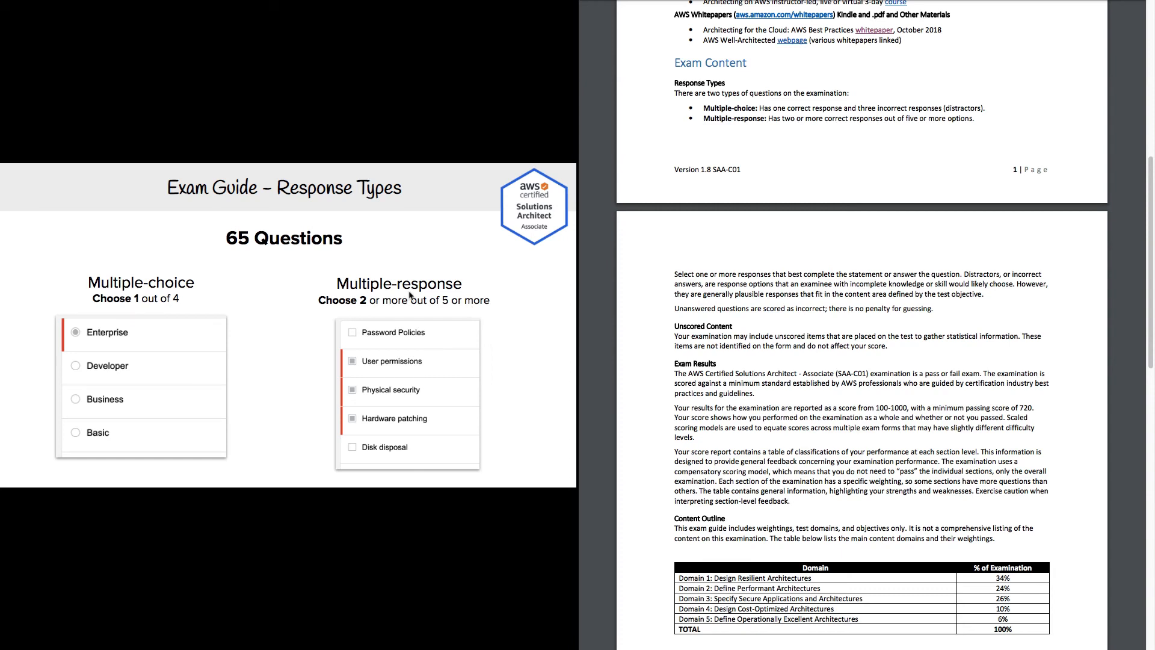
mouse_move(388, 359)
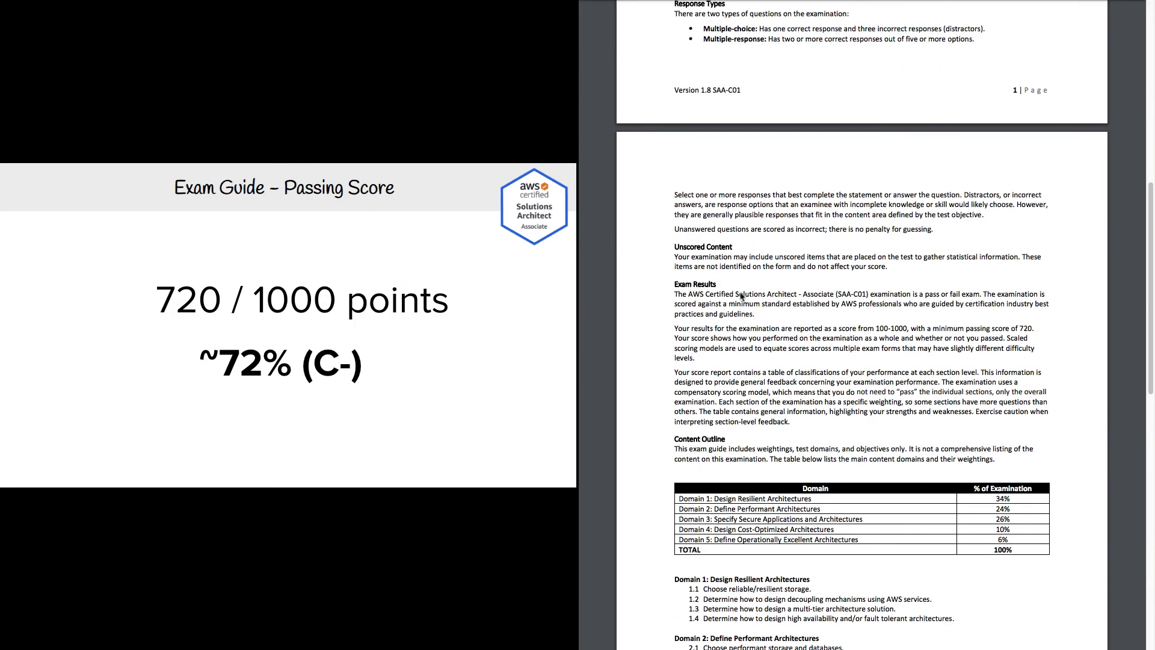
scroll("down", 3)
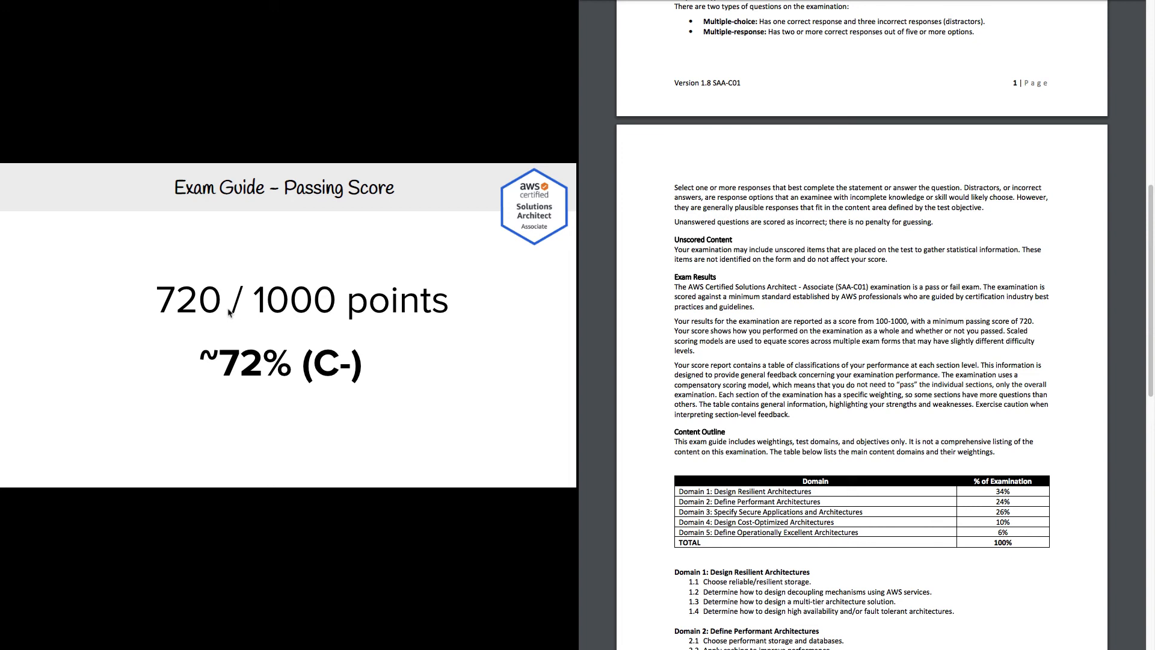
mouse_move(334, 313)
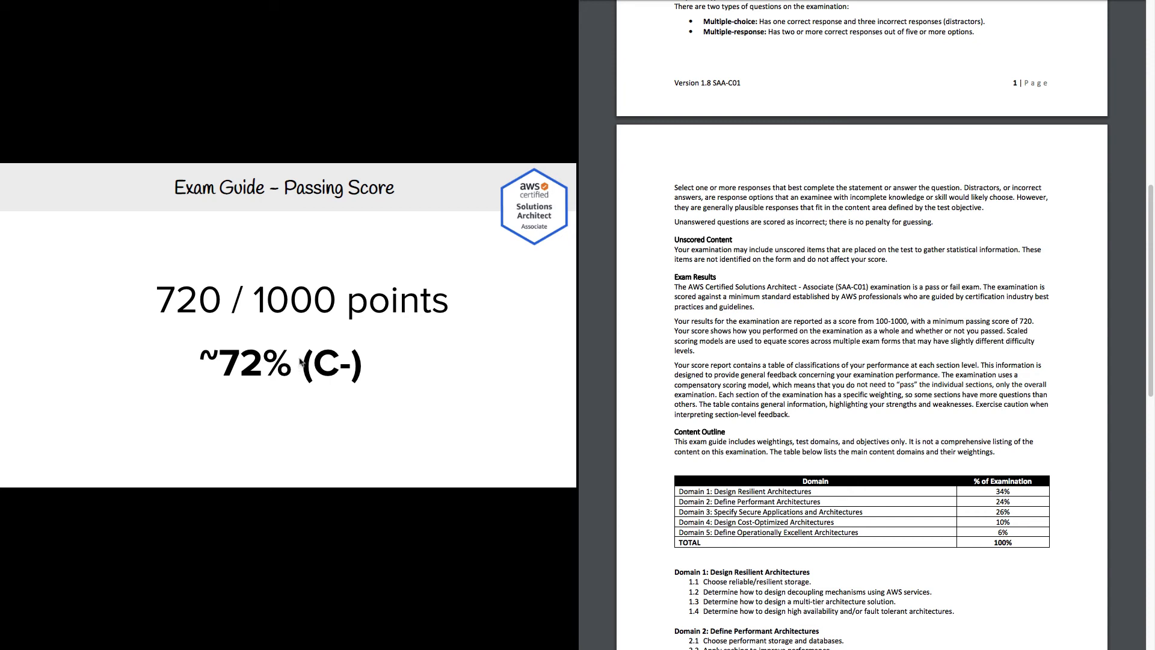
mouse_move(212, 380)
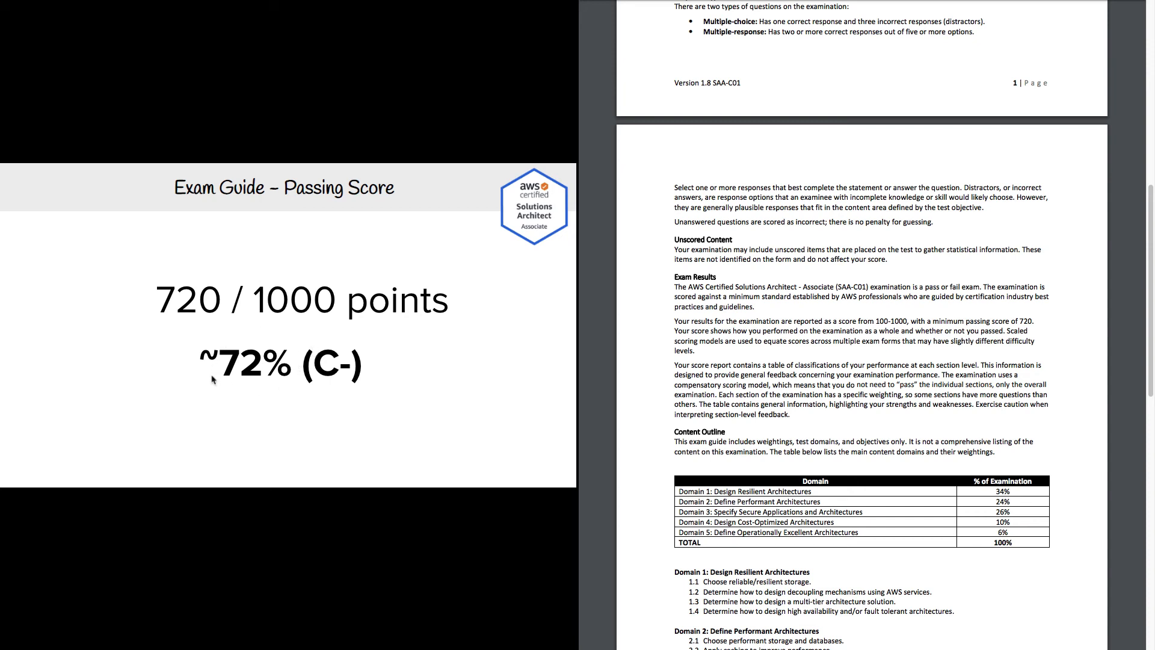
mouse_move(342, 353)
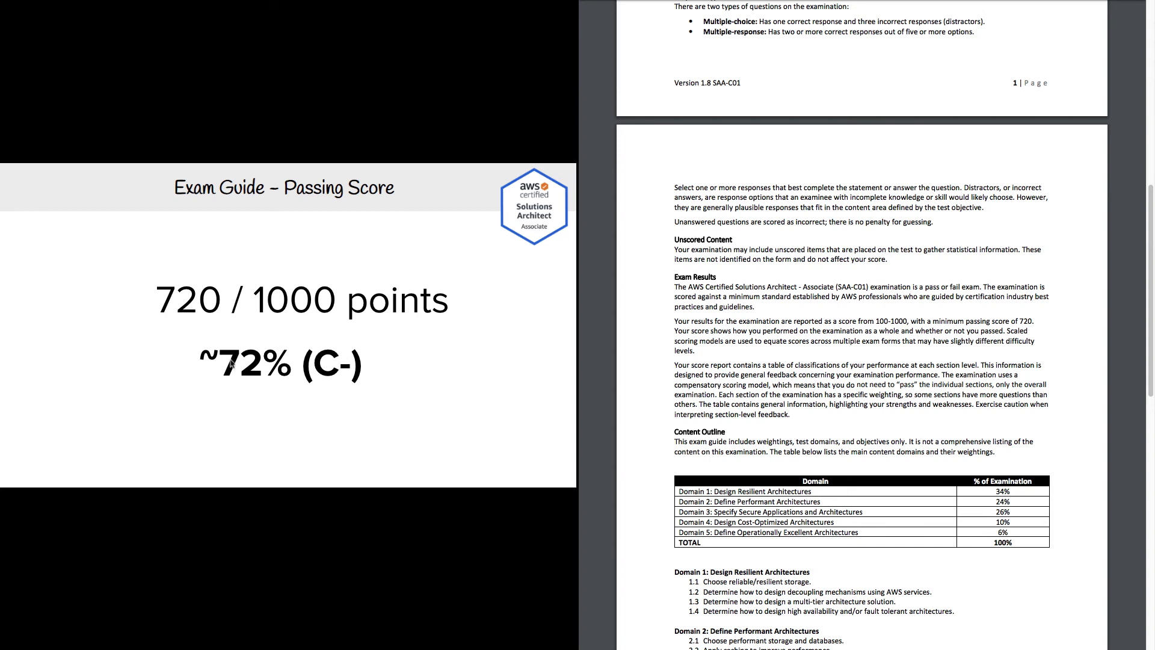
mouse_move(205, 369)
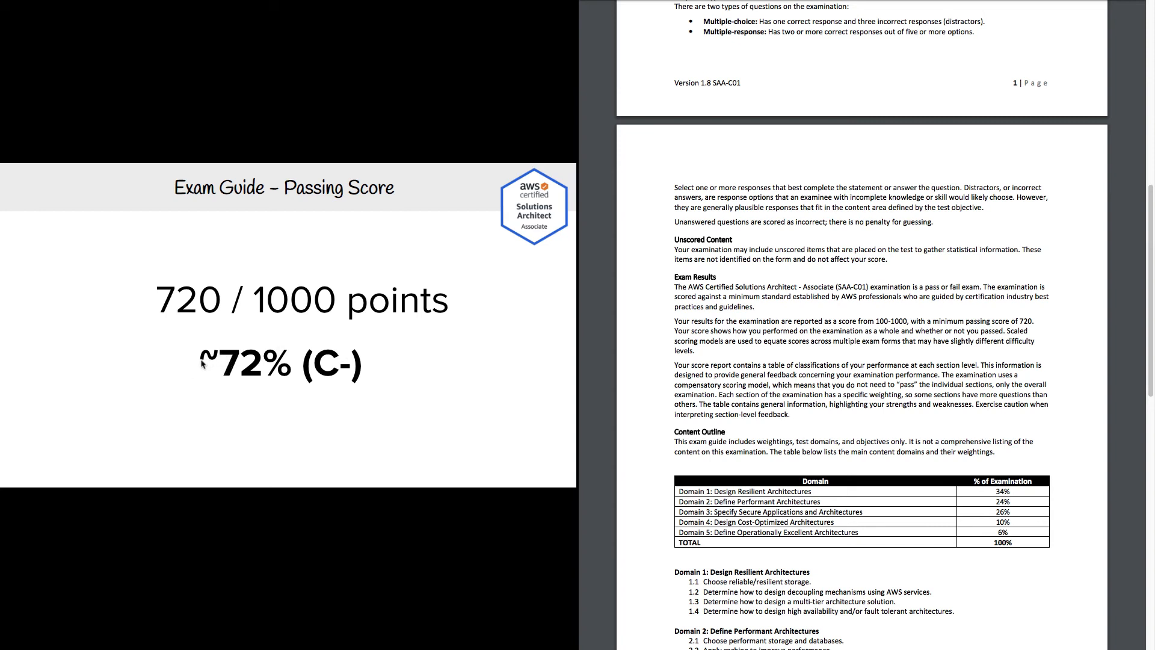
mouse_move(224, 366)
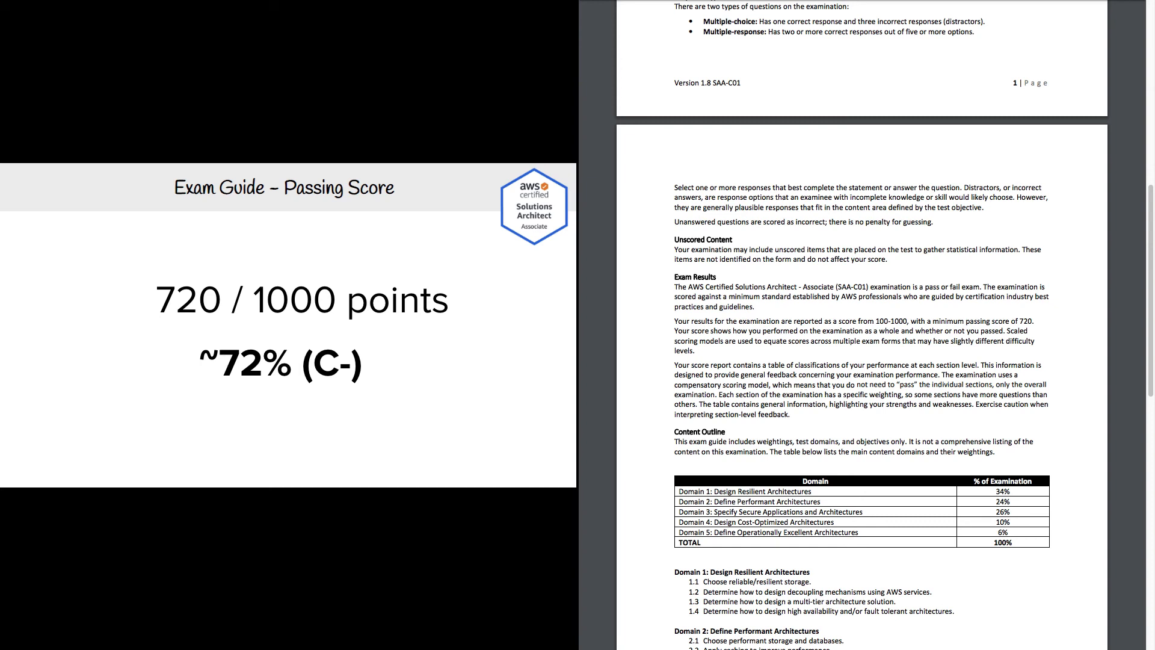
mouse_move(255, 392)
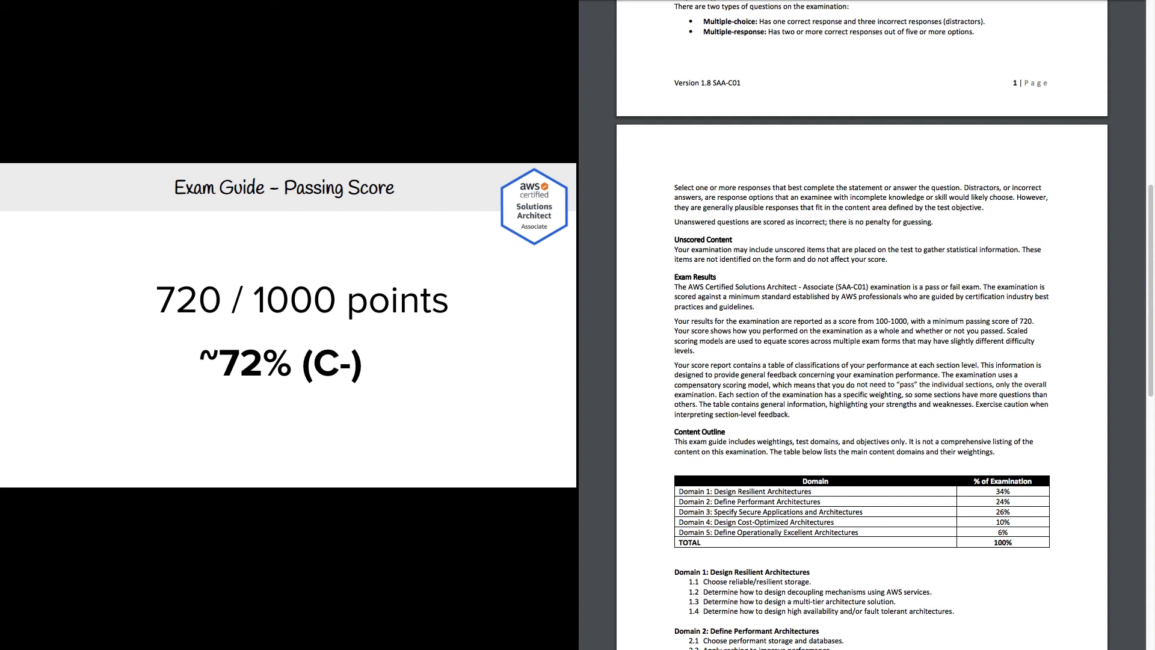
mouse_move(274, 394)
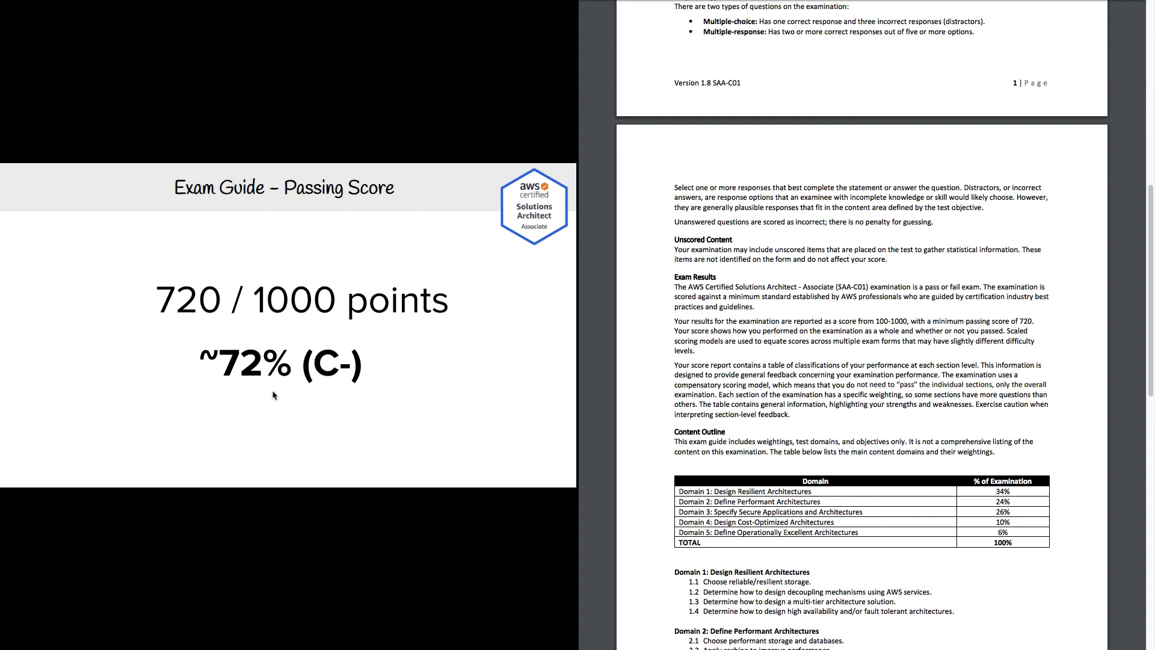
mouse_move(353, 366)
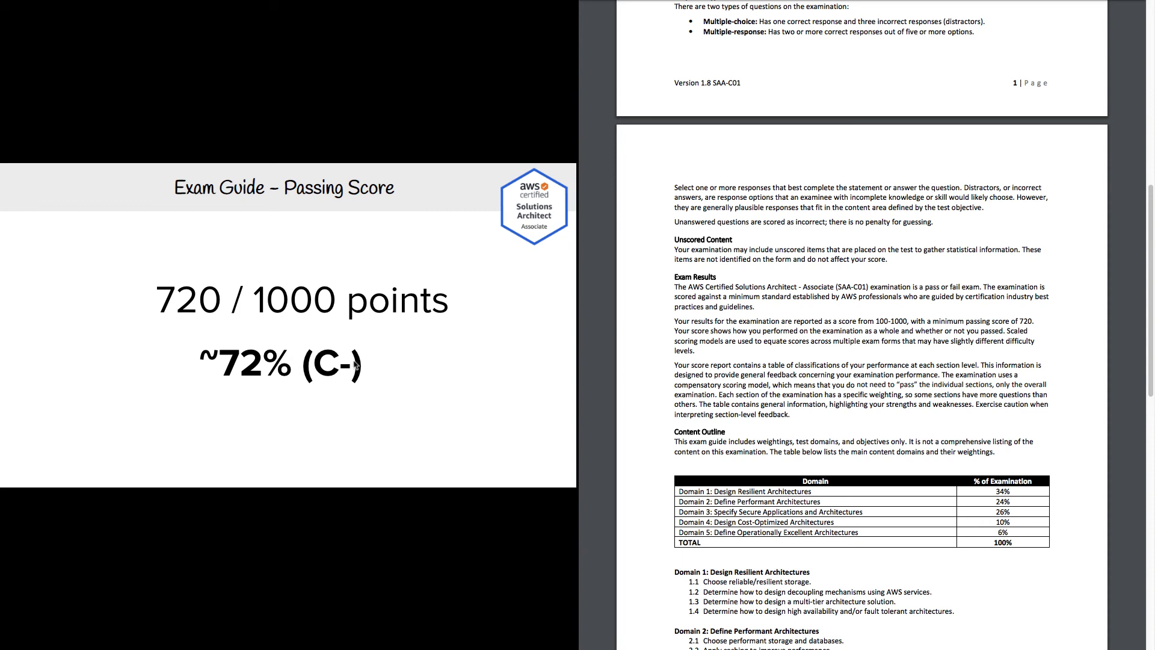
mouse_move(394, 334)
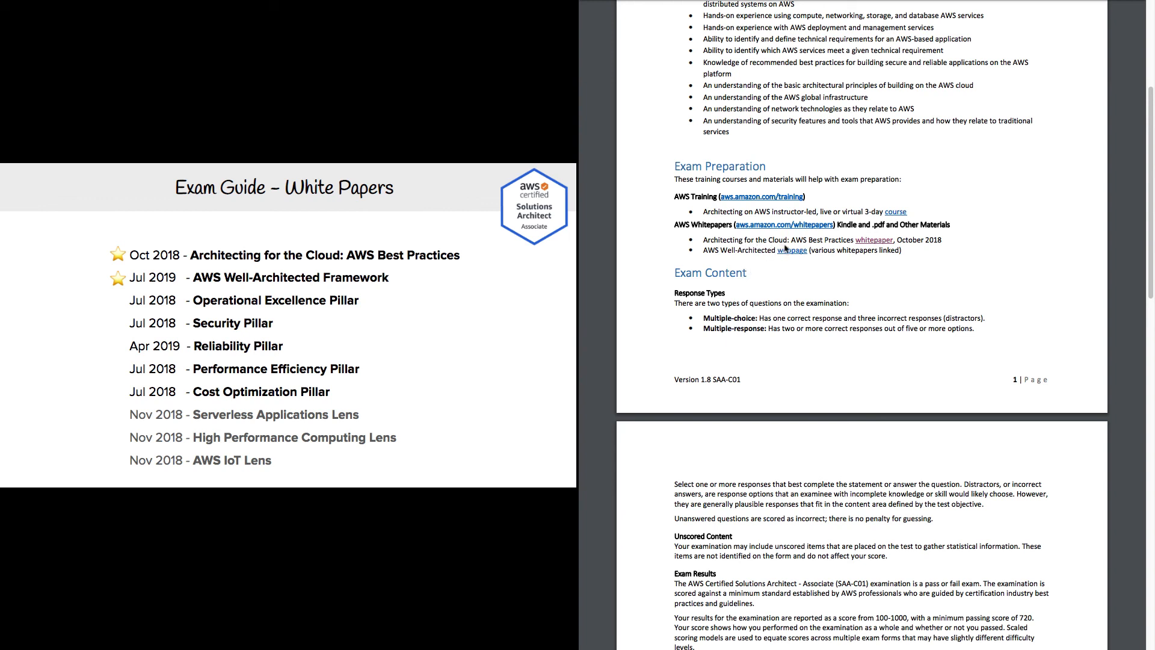
mouse_move(393, 245)
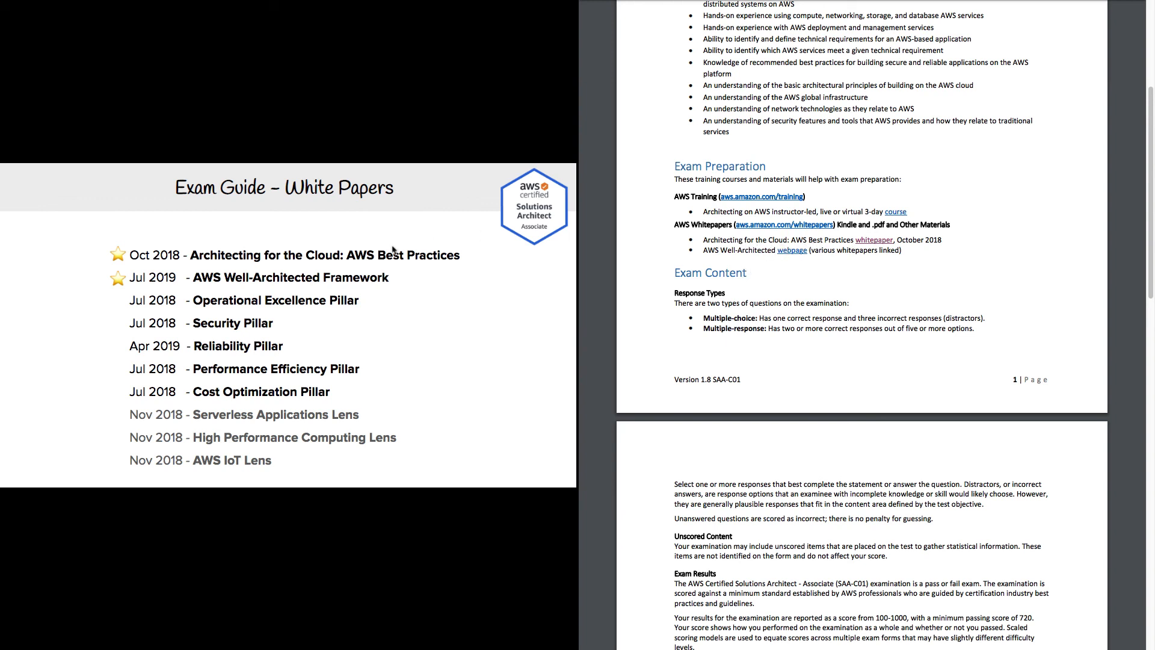
mouse_move(257, 259)
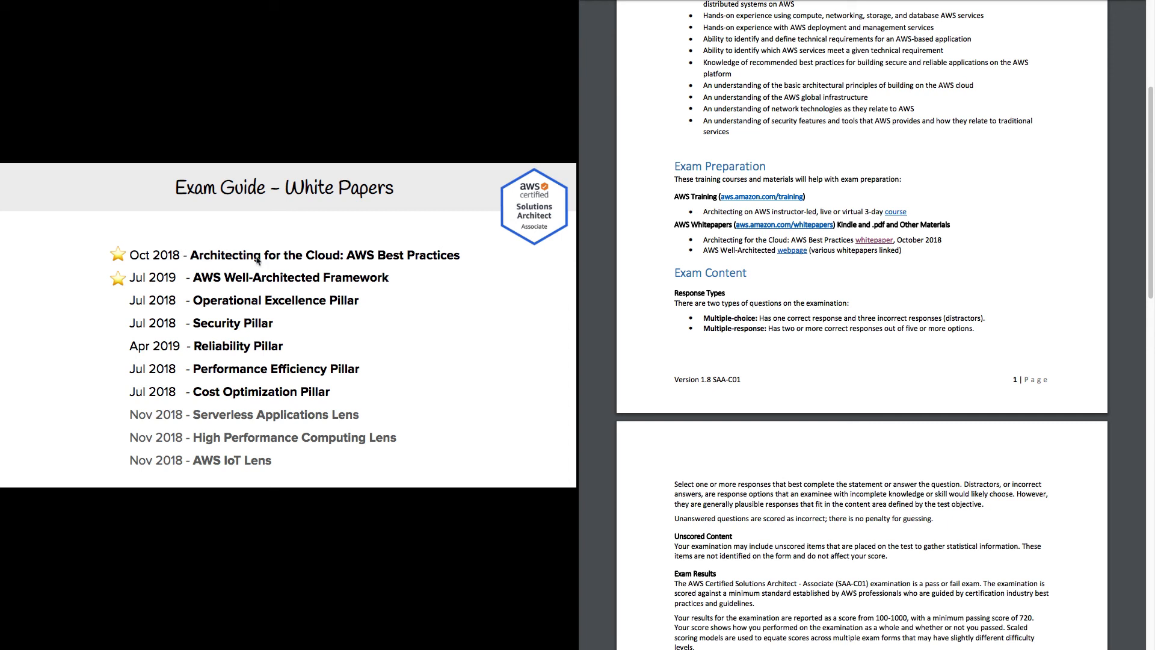
mouse_move(570, 265)
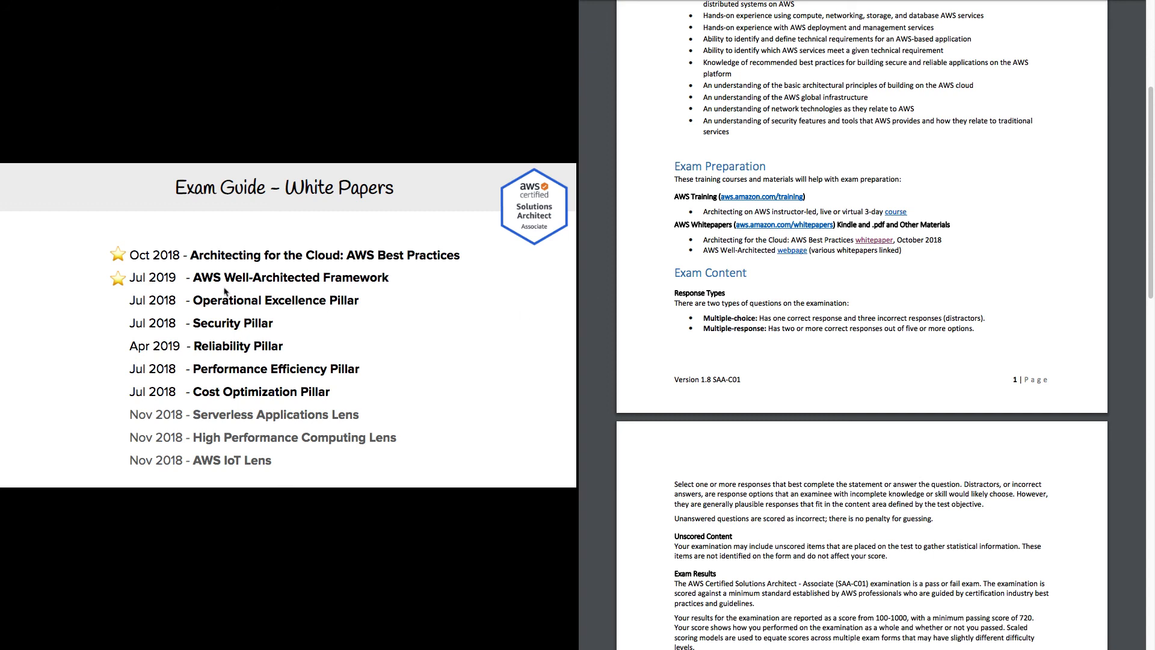
mouse_move(363, 279)
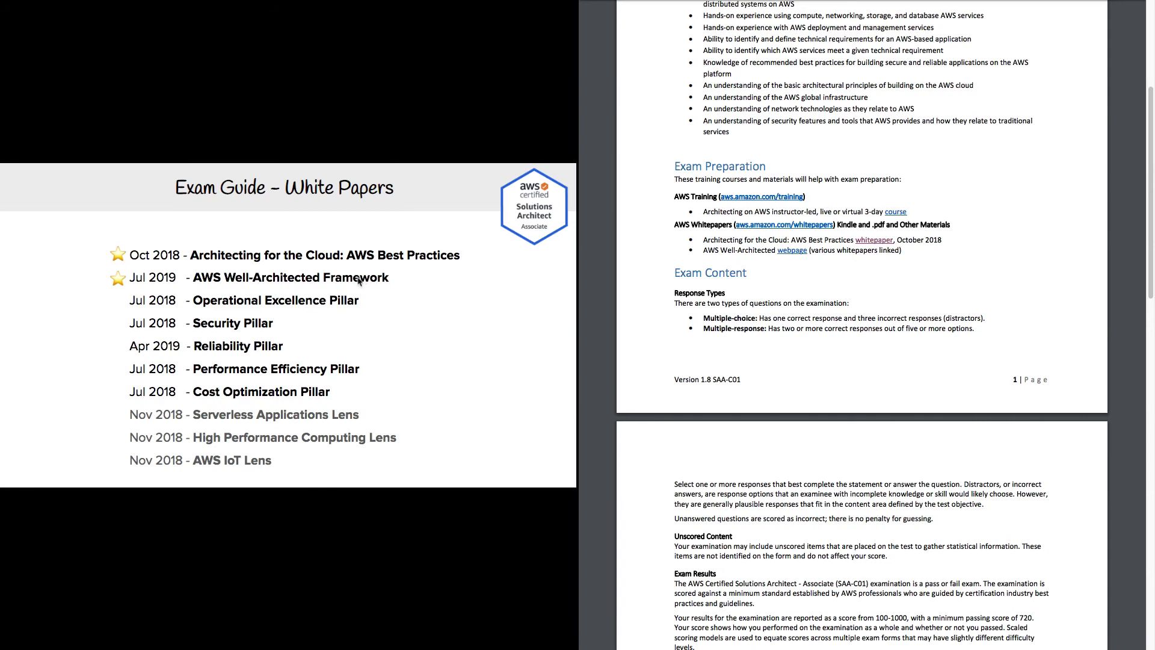
mouse_move(297, 319)
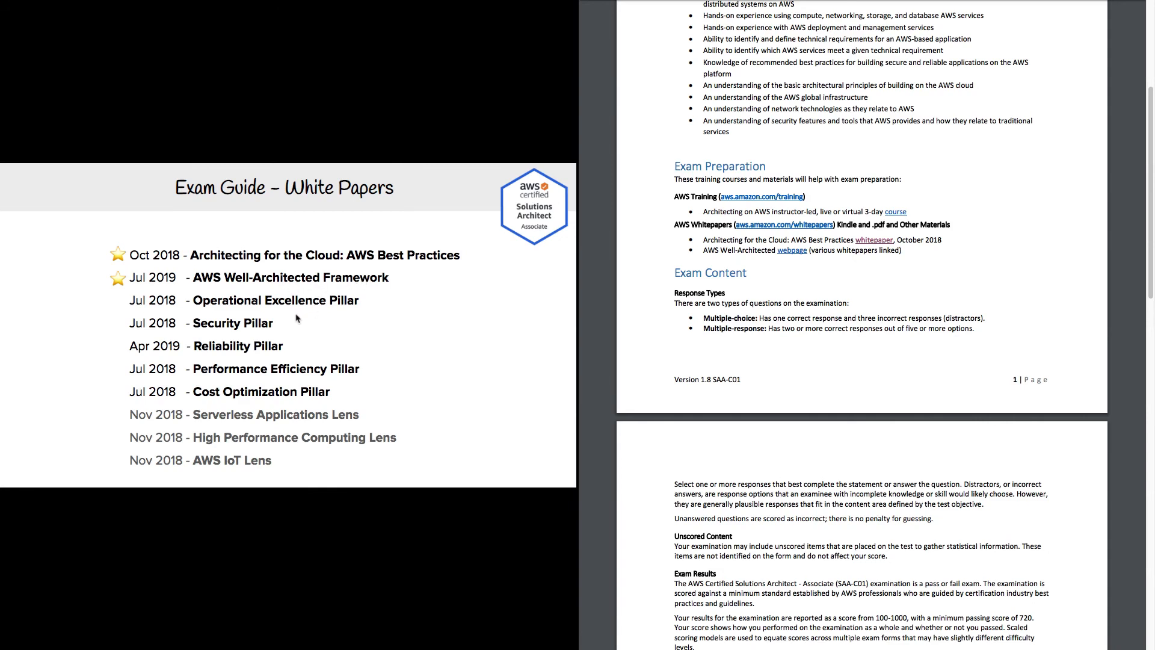
mouse_move(317, 390)
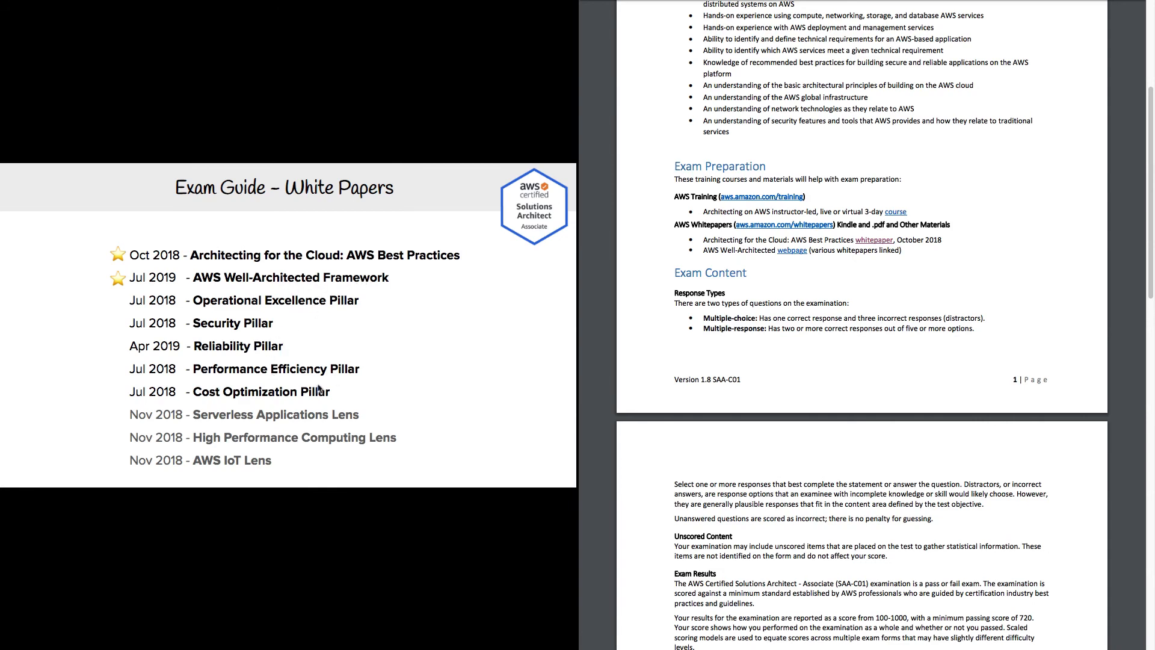
mouse_move(342, 342)
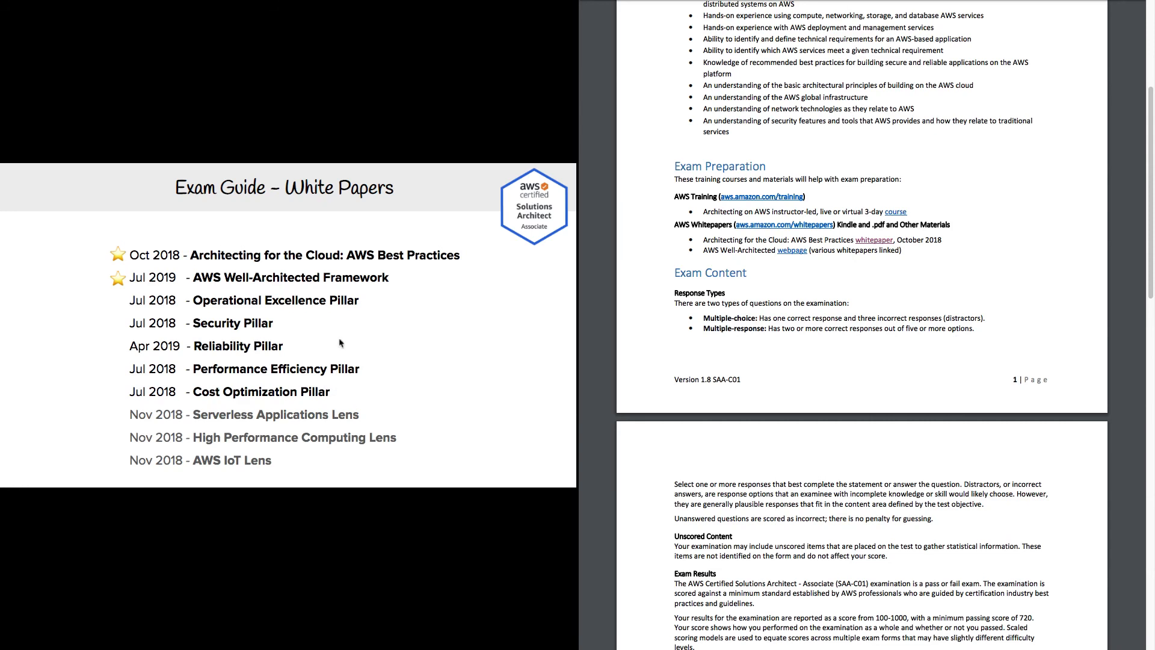
mouse_move(224, 281)
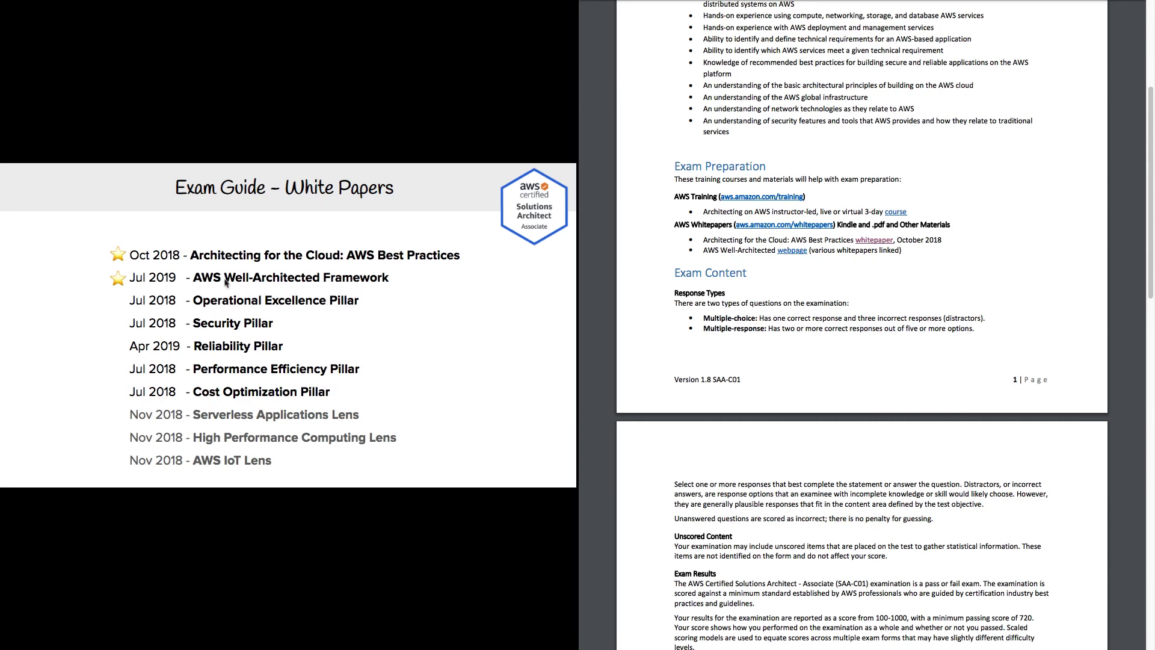
mouse_move(291, 303)
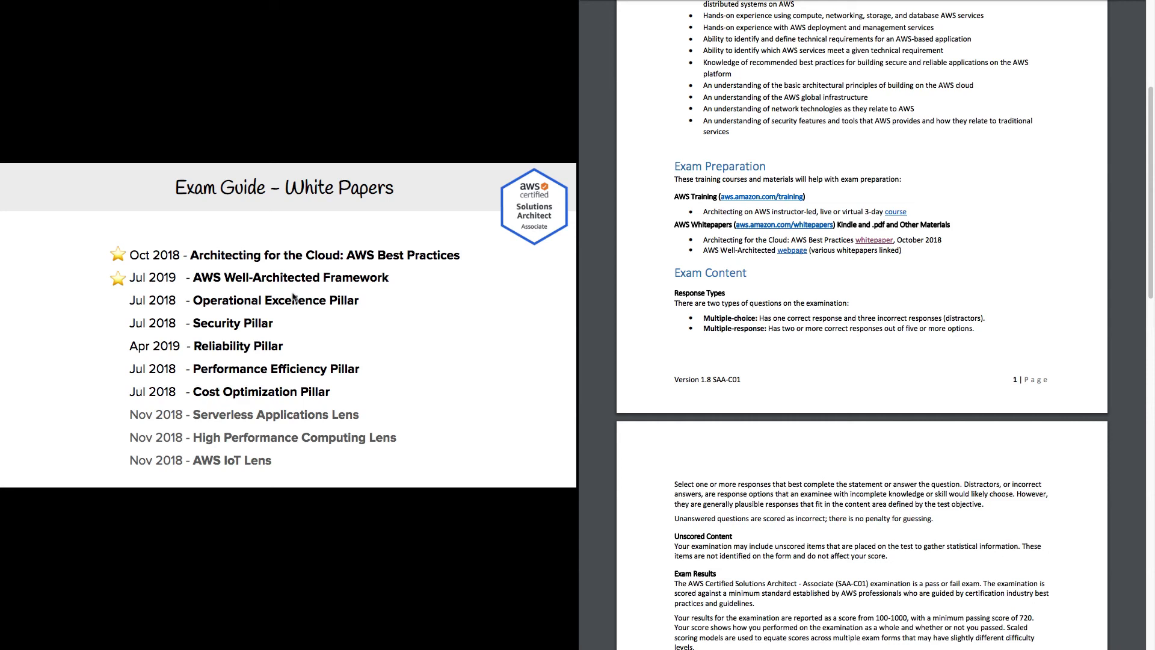
mouse_move(211, 285)
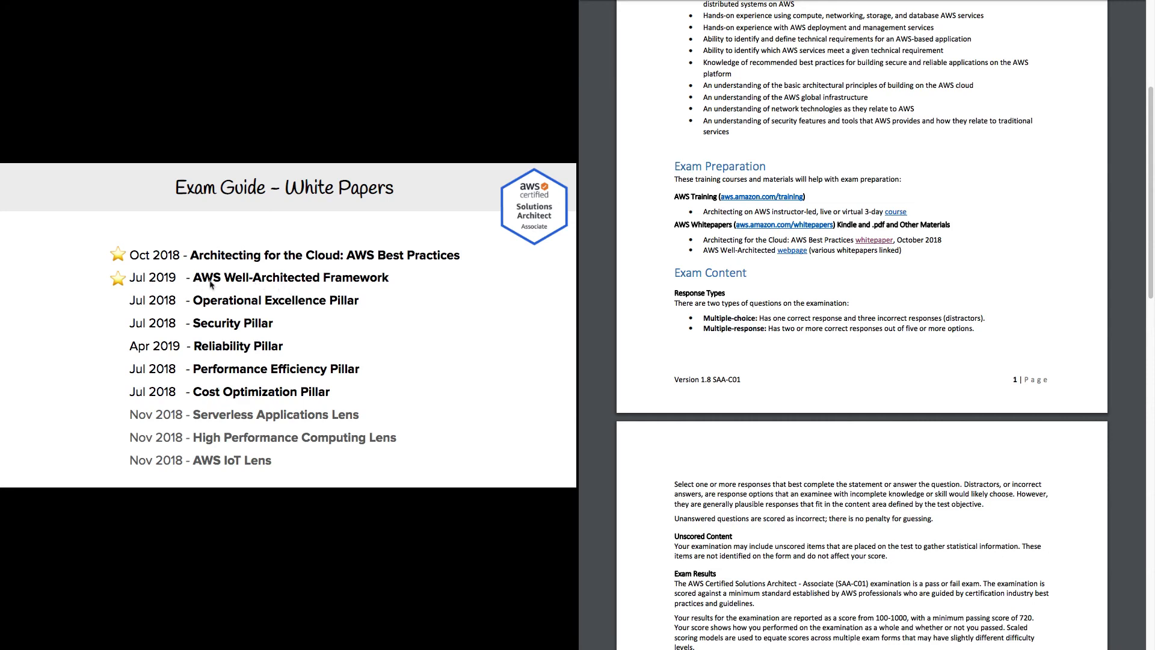
mouse_move(355, 285)
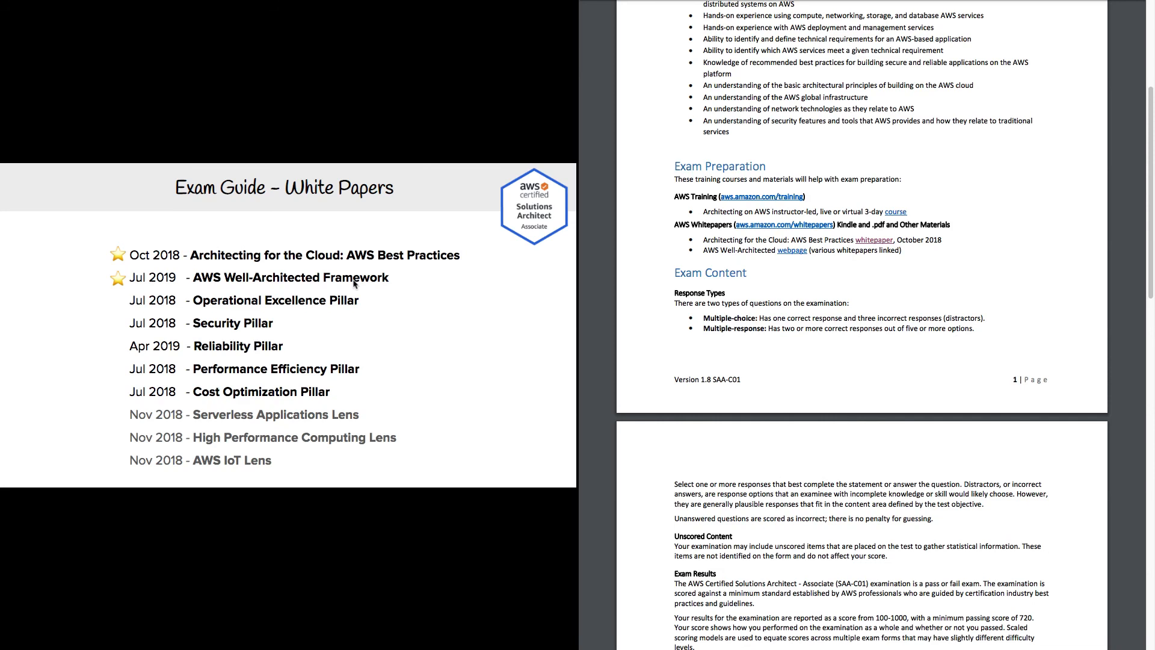
mouse_move(372, 294)
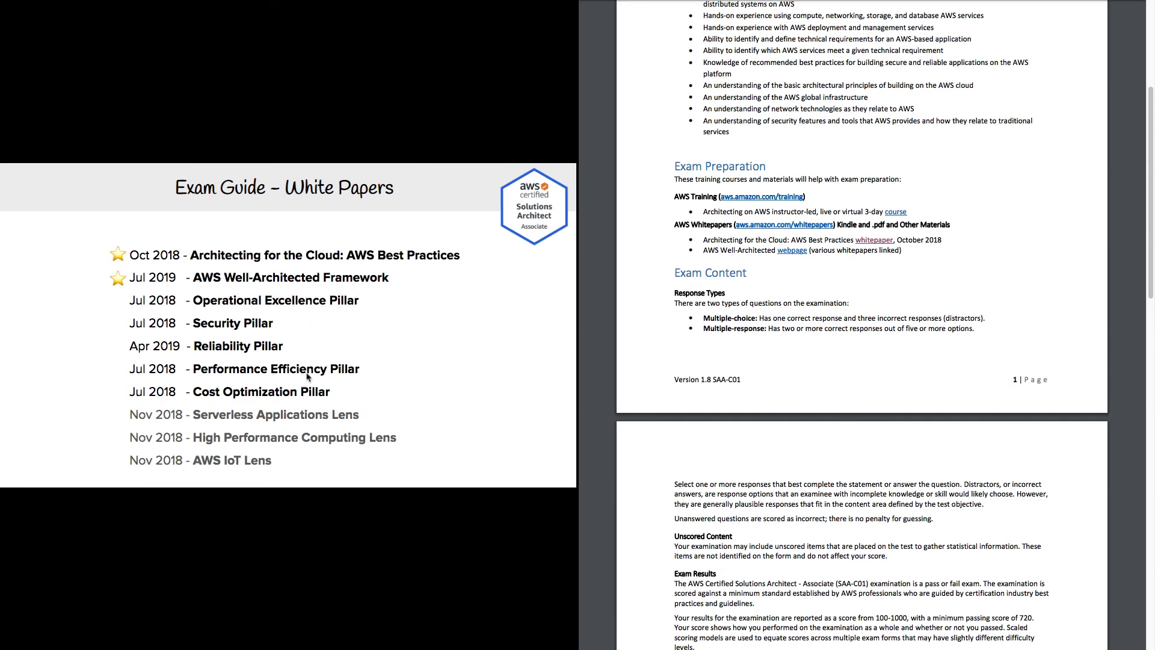
mouse_move(373, 394)
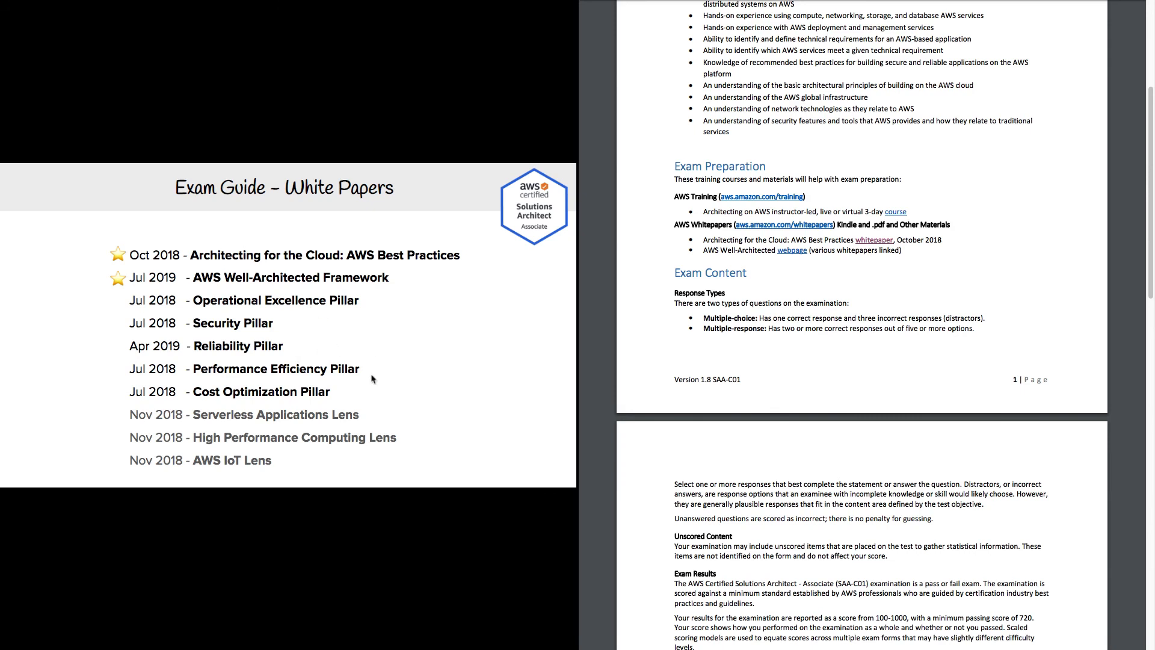
mouse_move(368, 386)
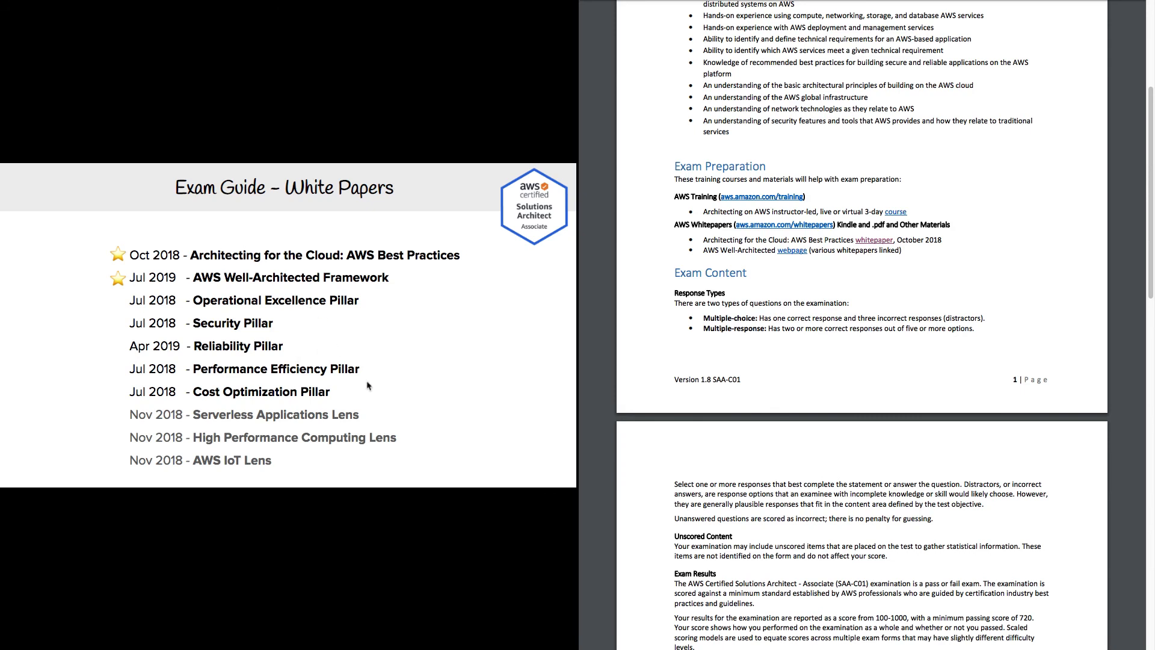